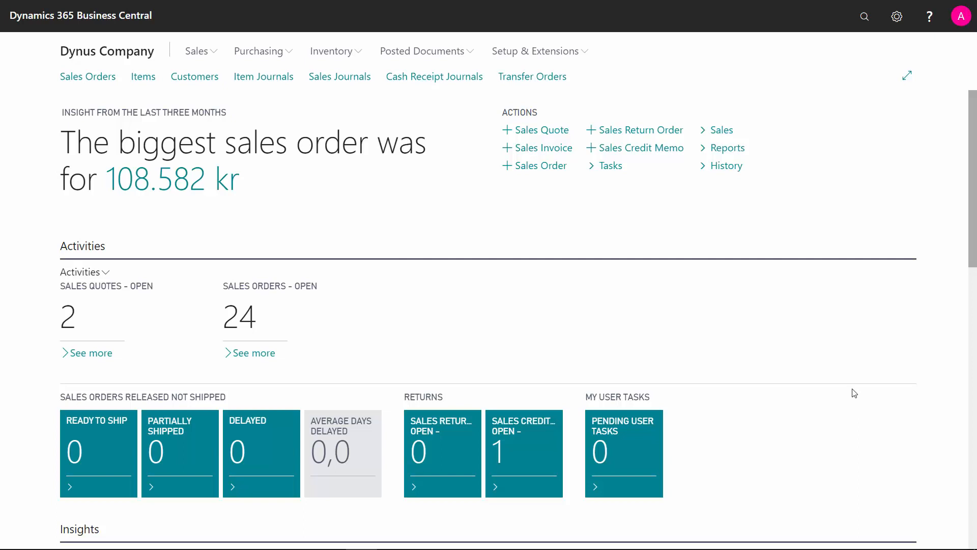
{"action": "mouse_move", "coordinate": [873, 112]}
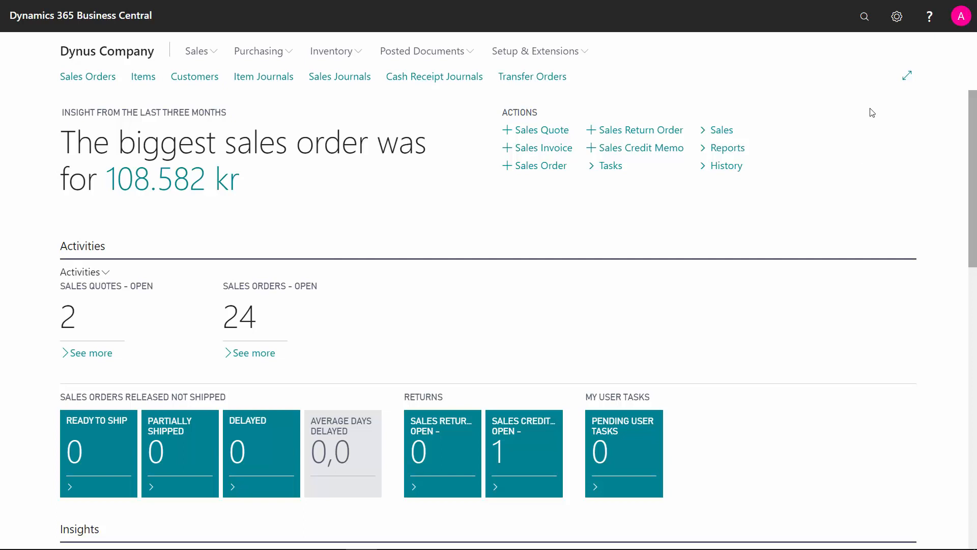
Search 'phys' in Tell Me and open the Physical Inventory Journals page.
{"action": "left_click", "coordinate": [865, 16]}
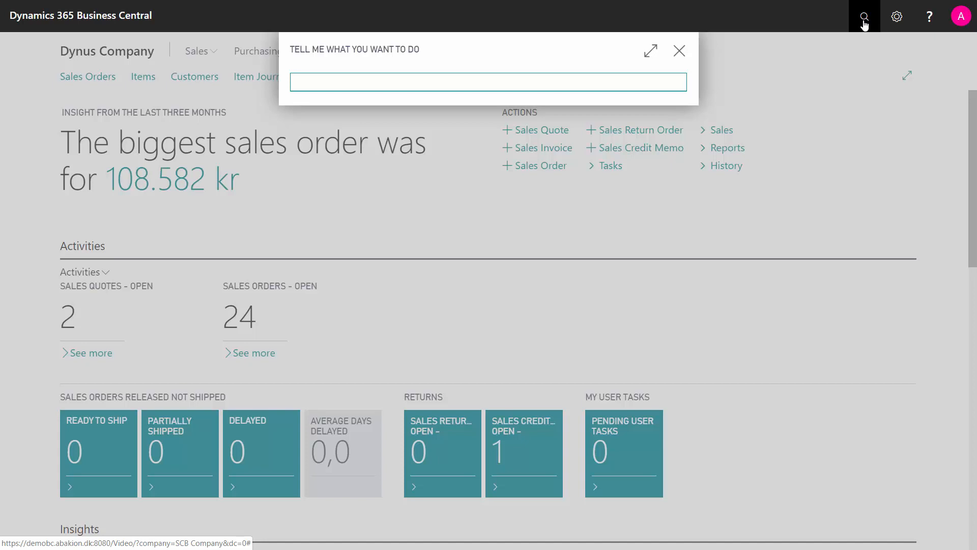
{"action": "type", "text": "phy"}
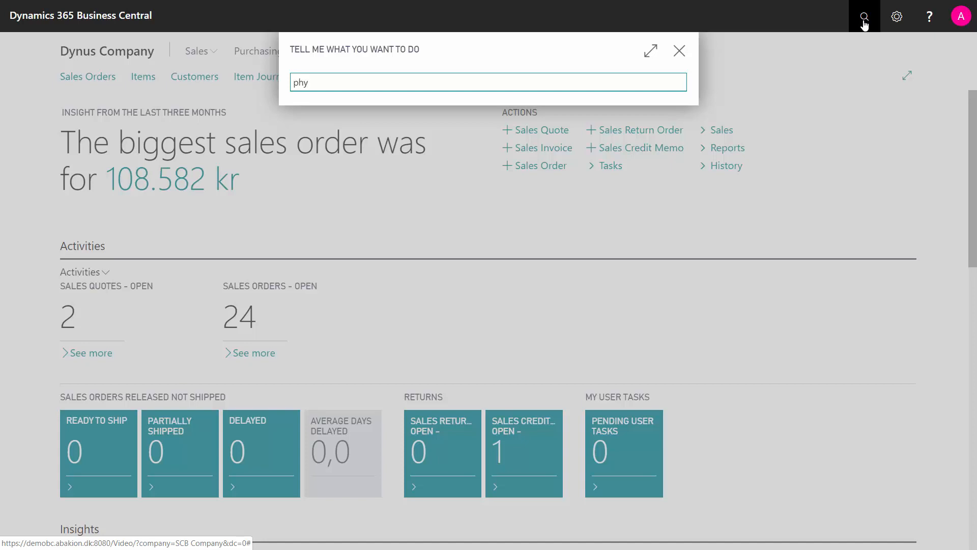
{"action": "type", "text": "s"}
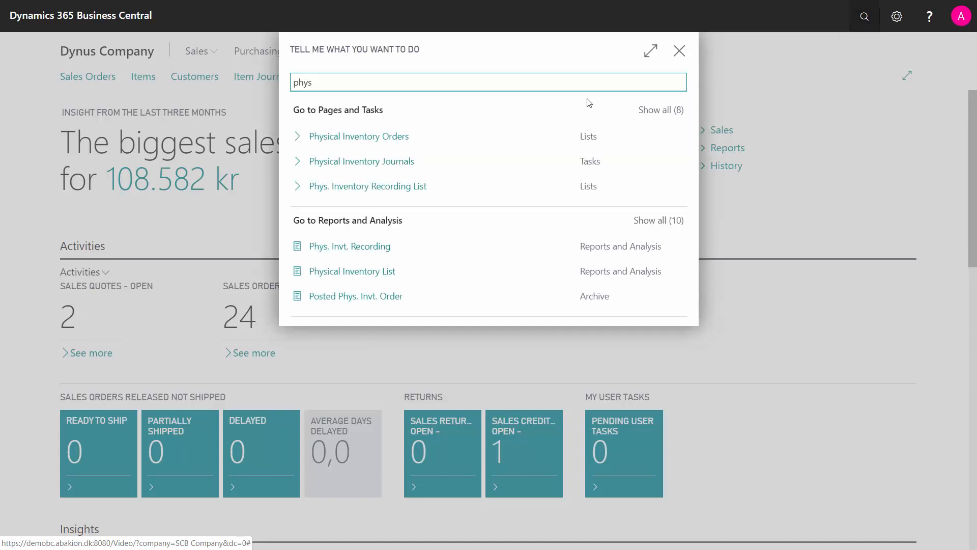
{"action": "left_click", "coordinate": [362, 161]}
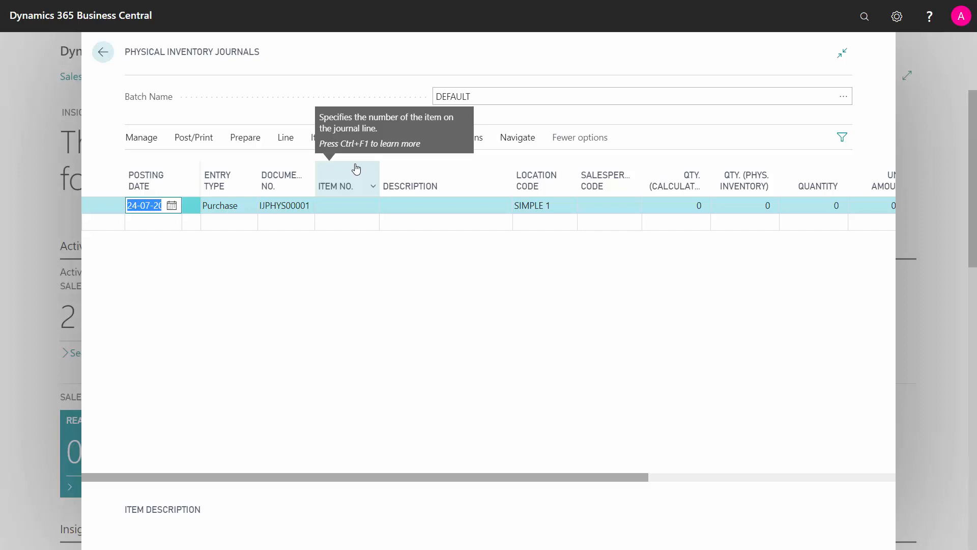
{"action": "mouse_move", "coordinate": [239, 151]}
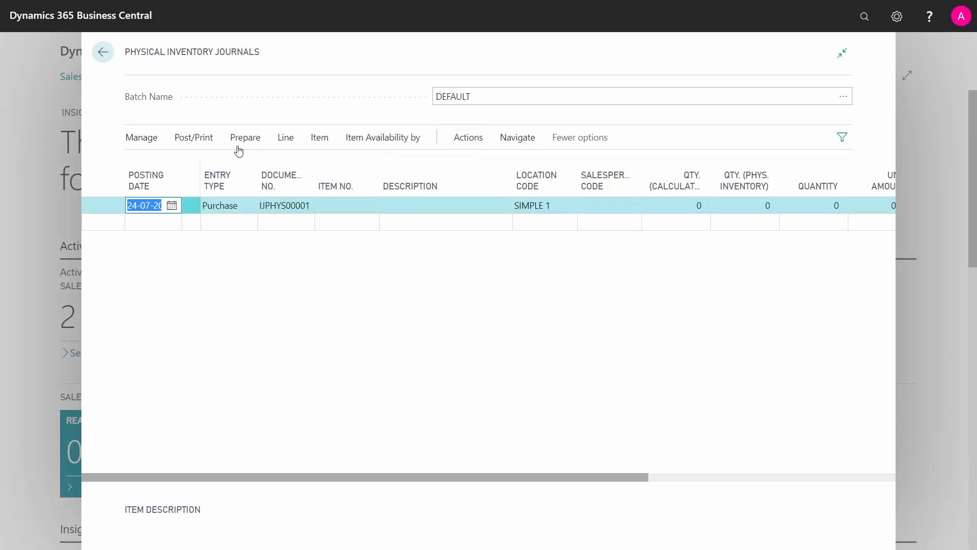
Run Prepare > Calculate Inventory with posting date 31-12-2019 and document IJPHYS00001.
{"action": "left_click", "coordinate": [245, 138]}
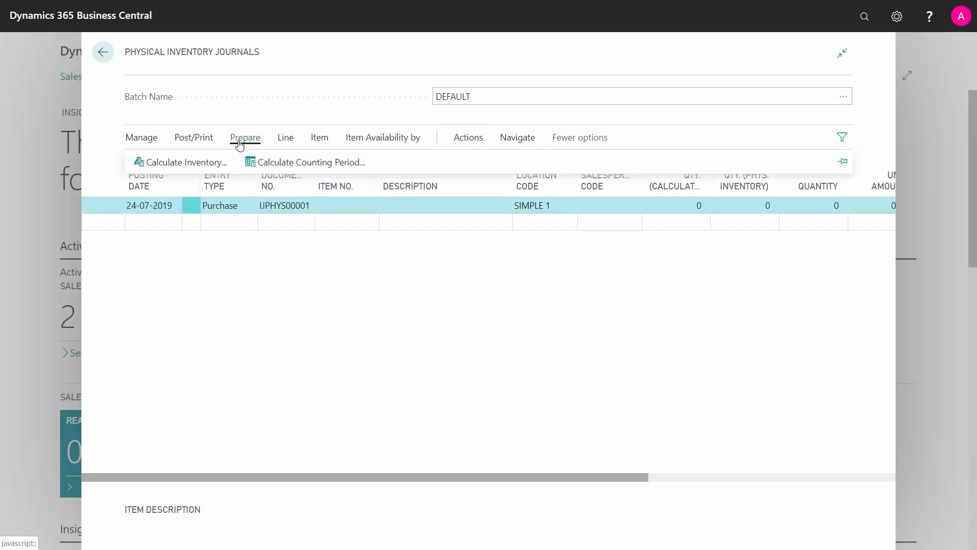
{"action": "left_click", "coordinate": [186, 161]}
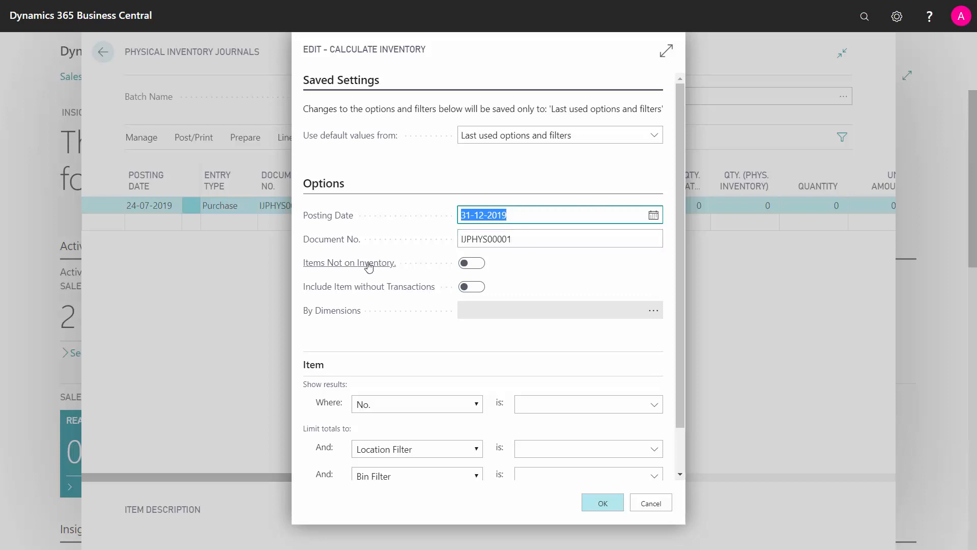
{"action": "mouse_move", "coordinate": [349, 263]}
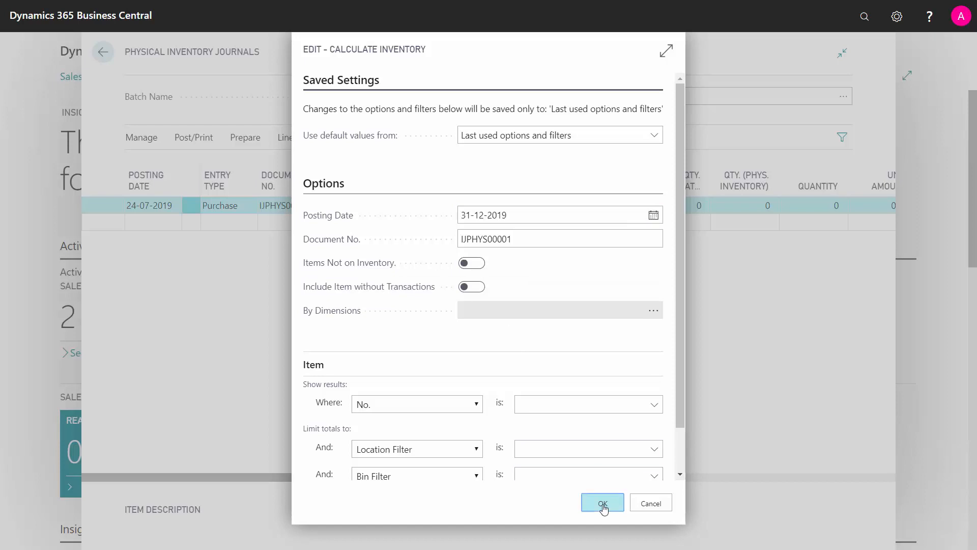
{"action": "left_click", "coordinate": [600, 503]}
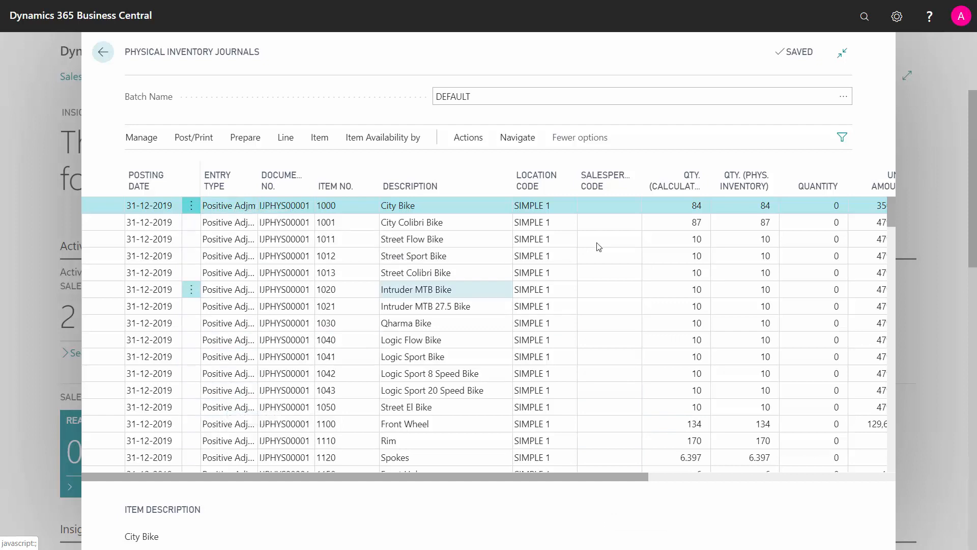
{"action": "left_click", "coordinate": [813, 204]}
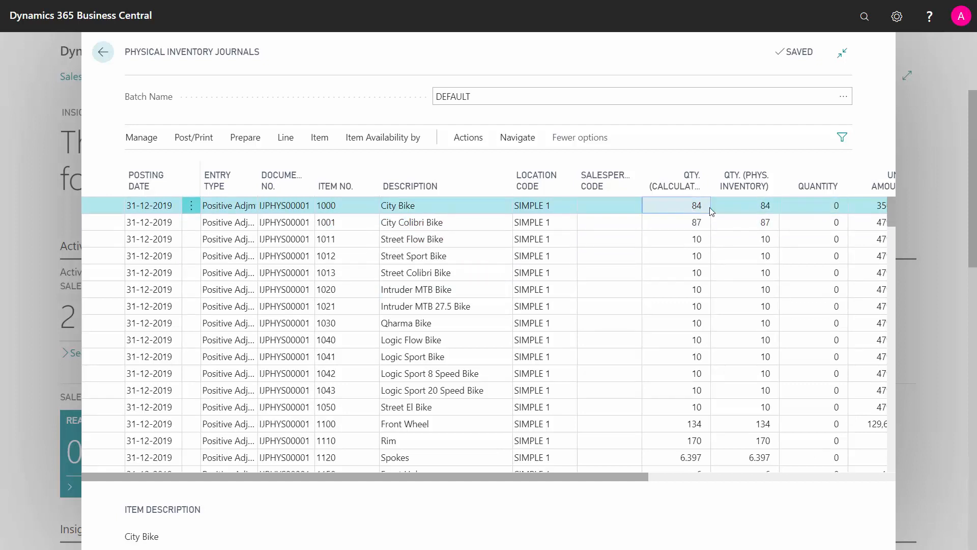
{"action": "left_click", "coordinate": [744, 204]}
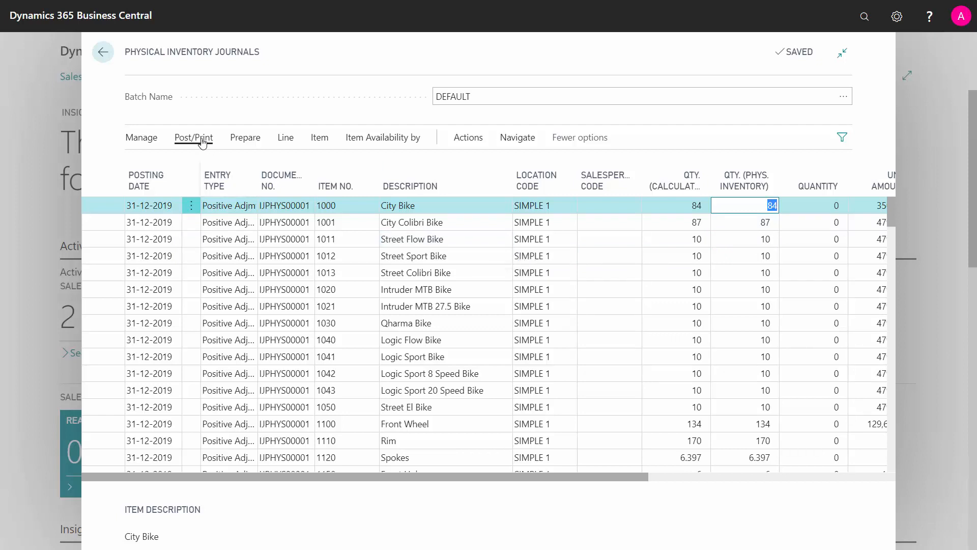
Preview the Phys. Inventory List report with Show Qty. (Calculated) and Show Serial/Lot Number on.
{"action": "left_click", "coordinate": [193, 138]}
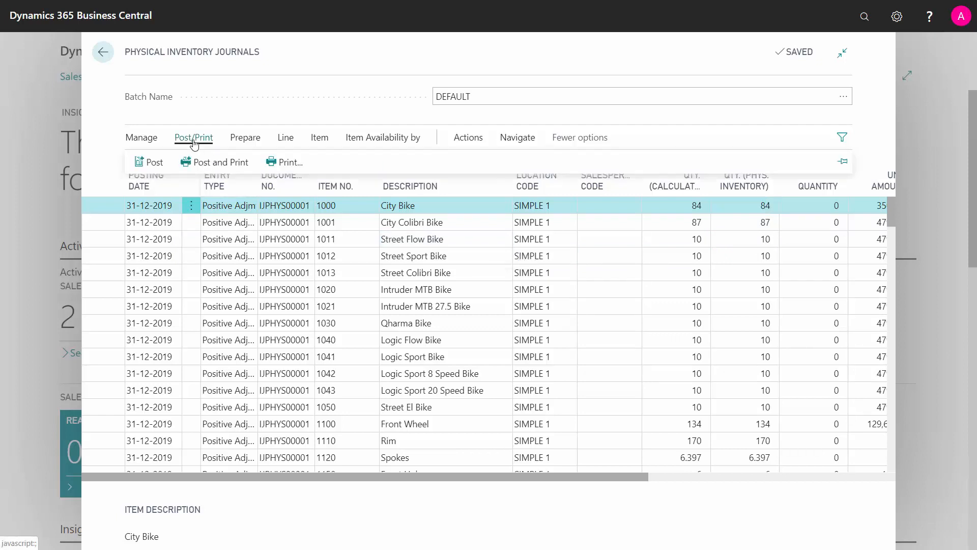
{"action": "mouse_move", "coordinate": [287, 162]}
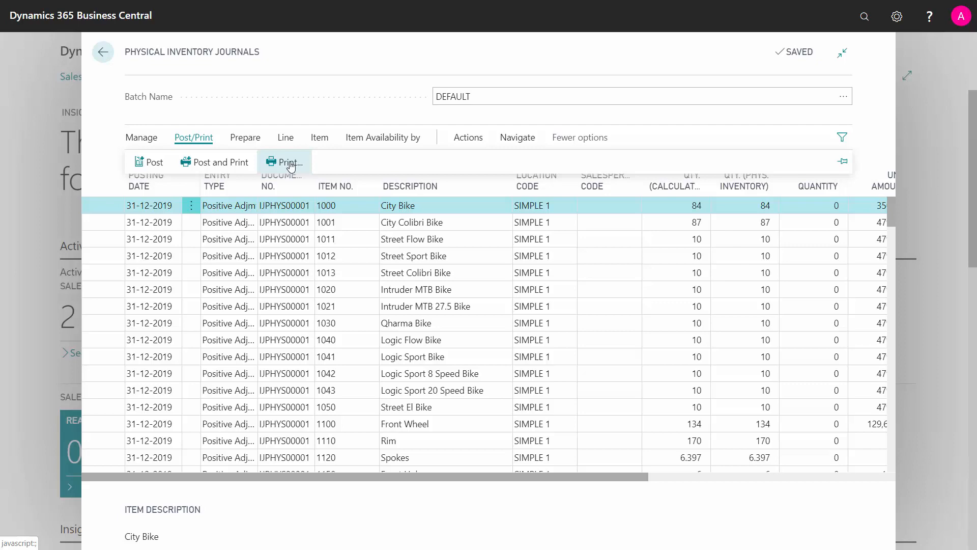
{"action": "left_click", "coordinate": [286, 162]}
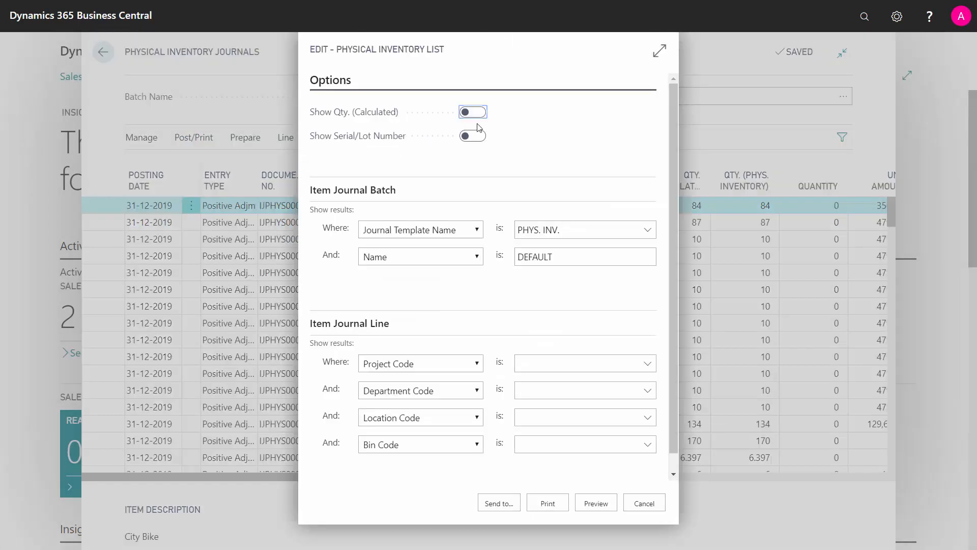
{"action": "left_click", "coordinate": [473, 112]}
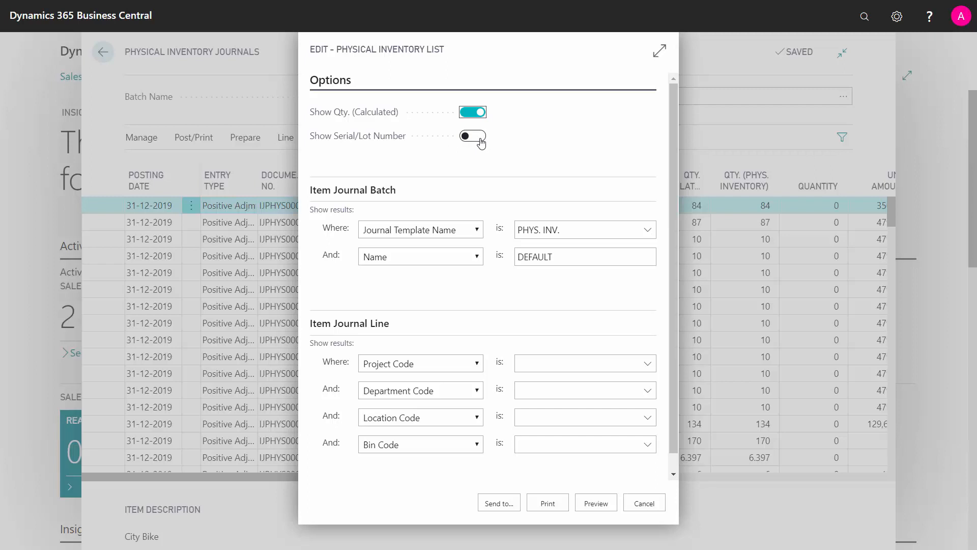
{"action": "left_click", "coordinate": [473, 135]}
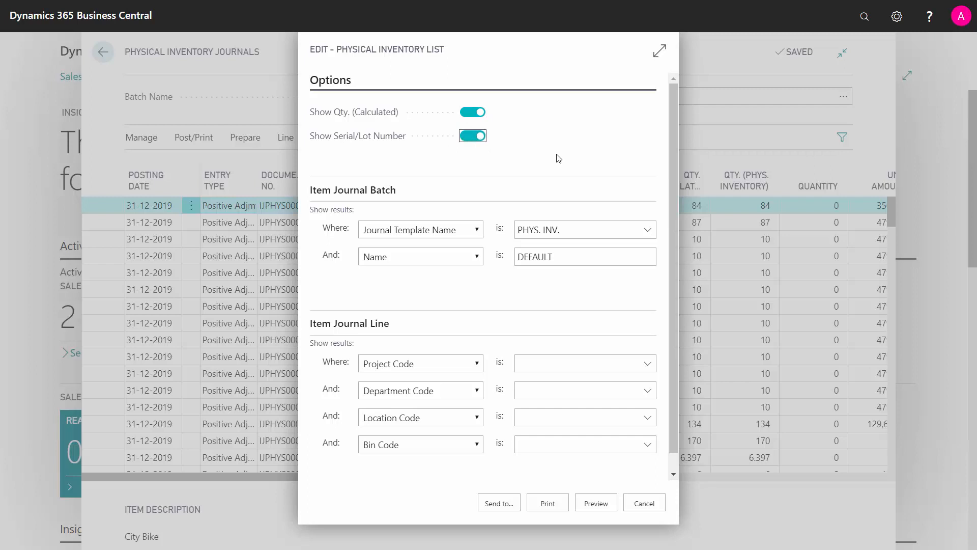
{"action": "left_click", "coordinate": [579, 390]}
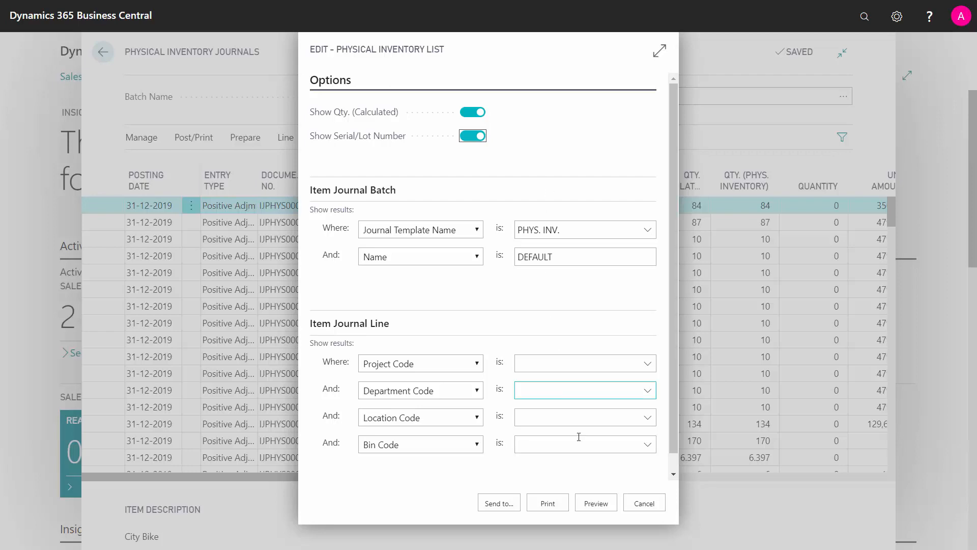
{"action": "left_click", "coordinate": [593, 502]}
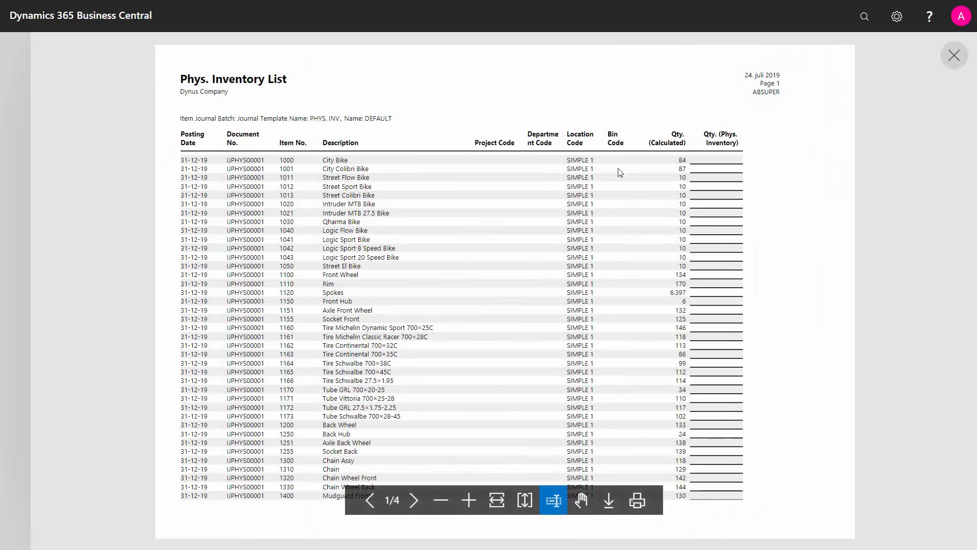
{"action": "mouse_move", "coordinate": [672, 176]}
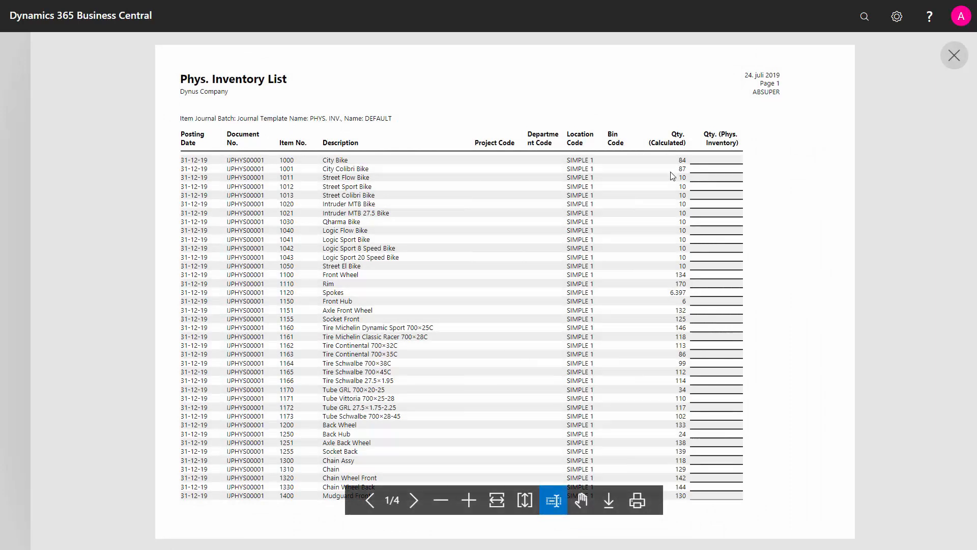
{"action": "mouse_move", "coordinate": [723, 173]}
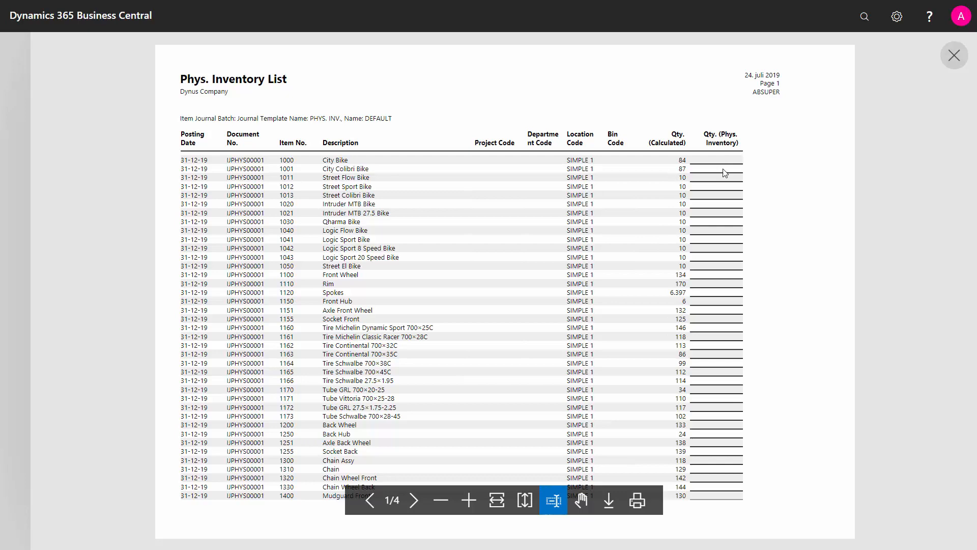
{"action": "mouse_move", "coordinate": [426, 443]}
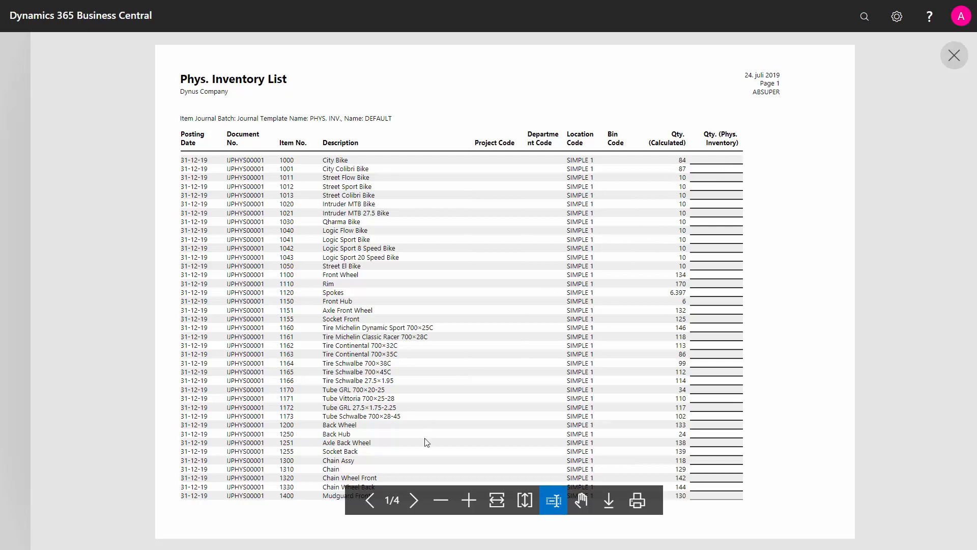
Go to page 2 of the report preview showing the lot breakdowns.
{"action": "left_click", "coordinate": [414, 499]}
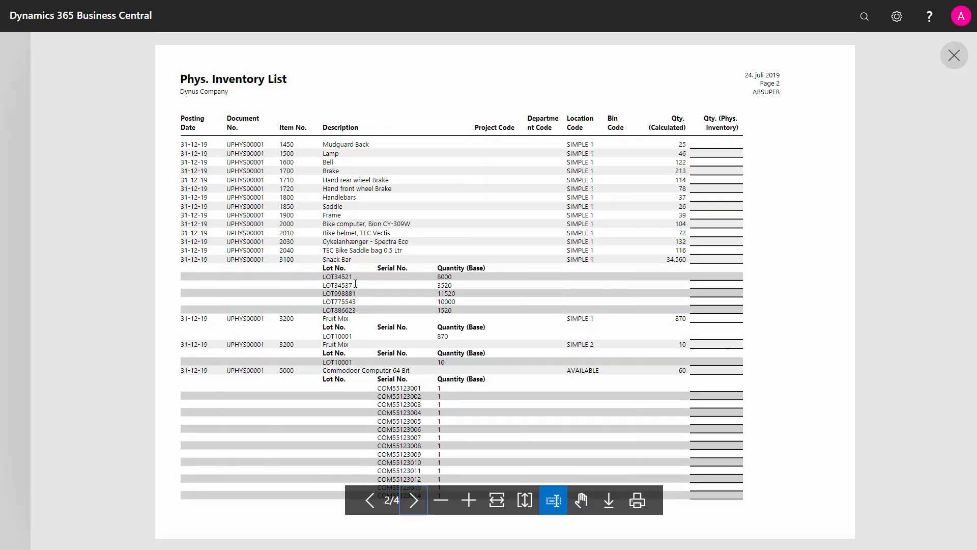
{"action": "mouse_move", "coordinate": [415, 413]}
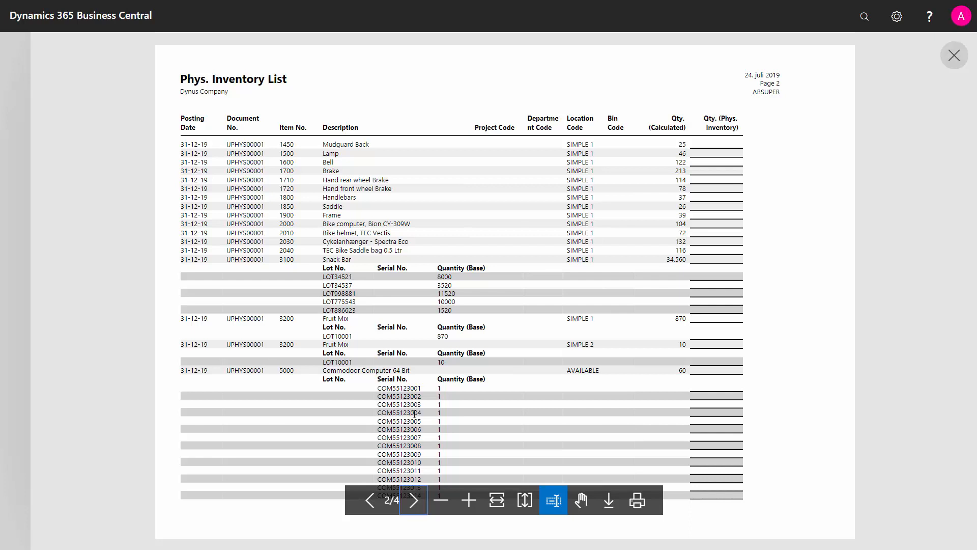
{"action": "mouse_move", "coordinate": [504, 362]}
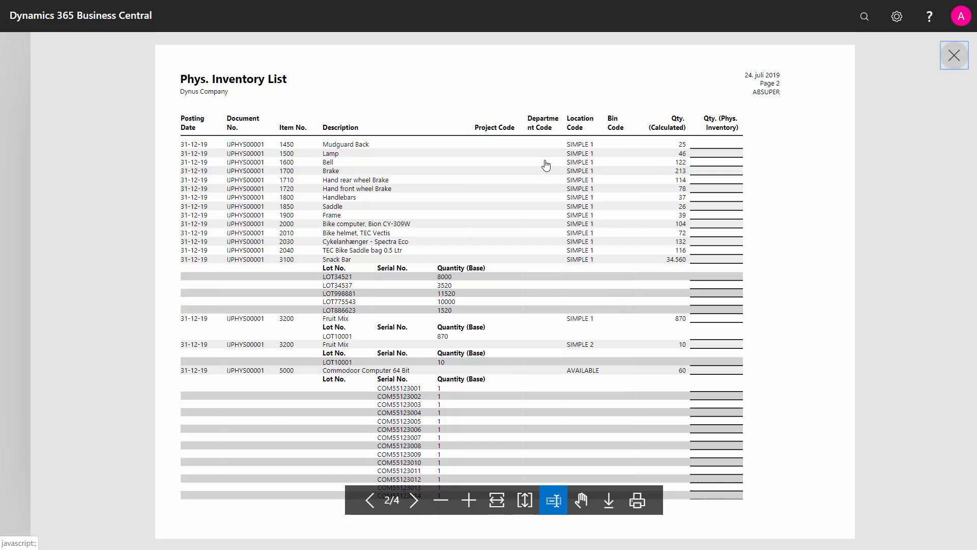
Close the report and count City Bike at 85 and City Colibri Bike at 86.
{"action": "left_click", "coordinate": [954, 55]}
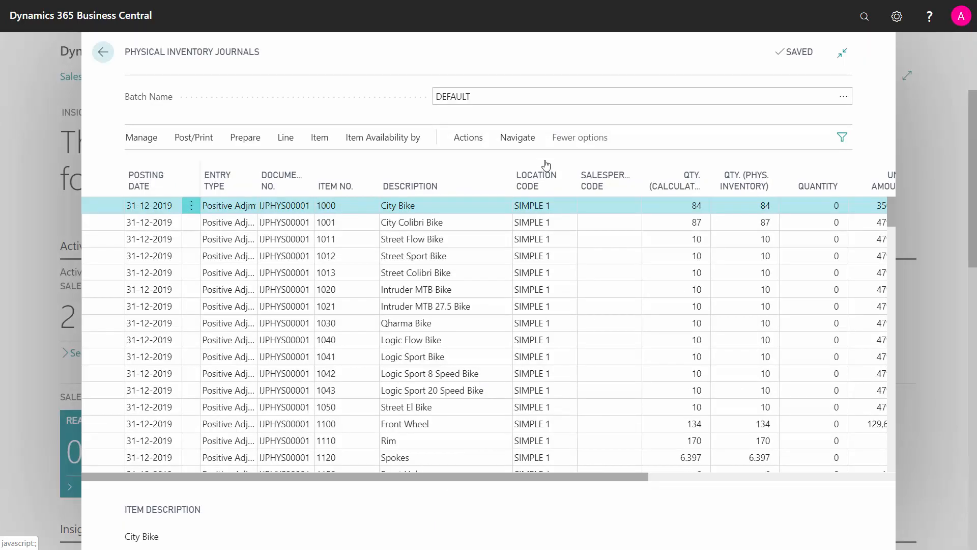
{"action": "left_click", "coordinate": [745, 205]}
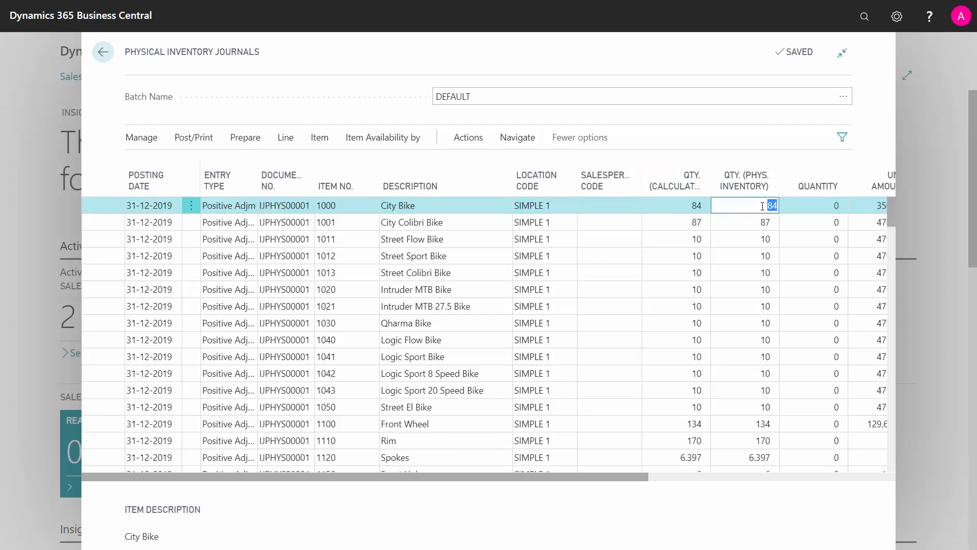
{"action": "type", "text": "85"}
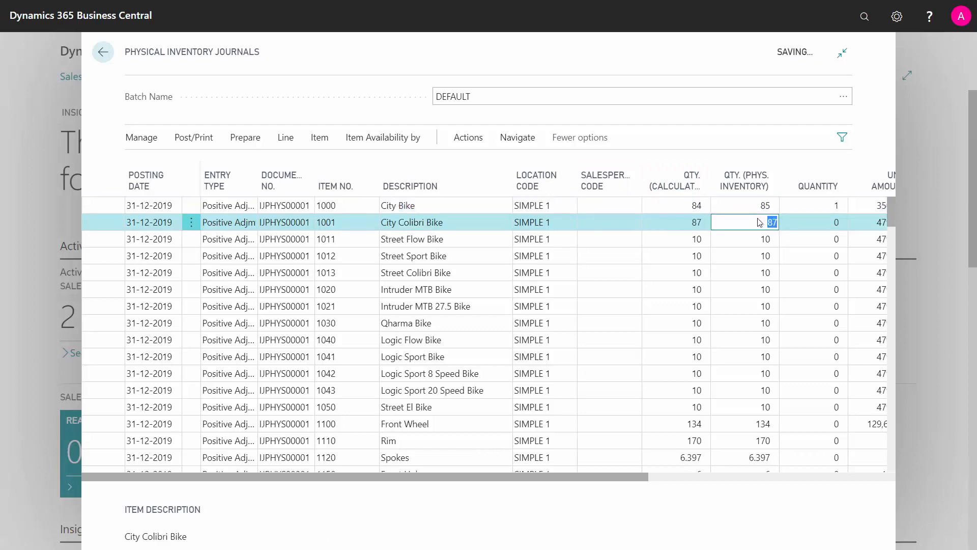
{"action": "type", "text": "86"}
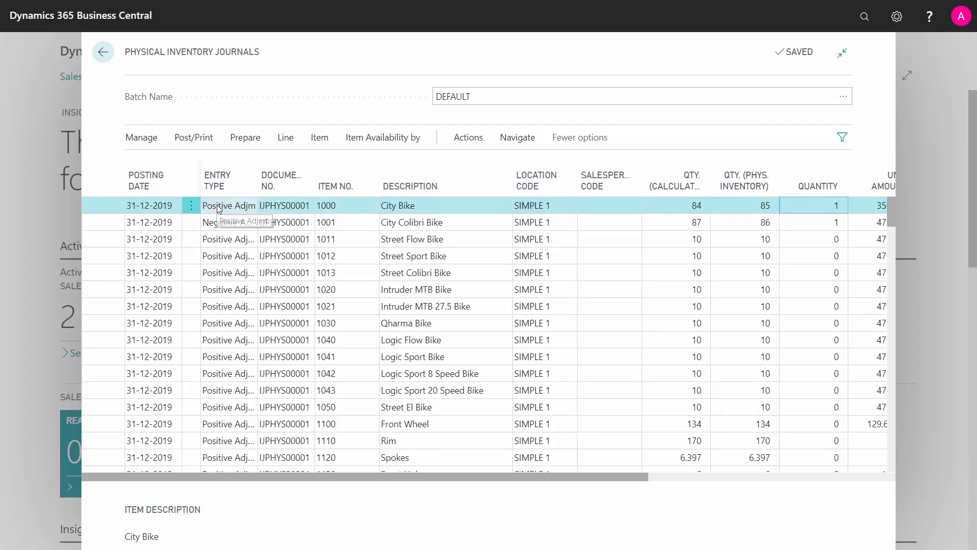
{"action": "mouse_move", "coordinate": [228, 223]}
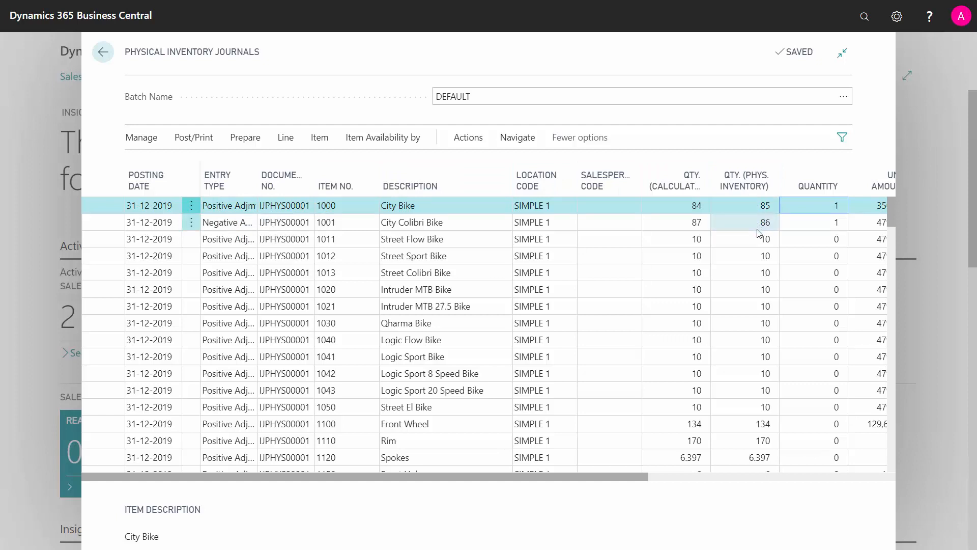
{"action": "mouse_move", "coordinate": [696, 289]}
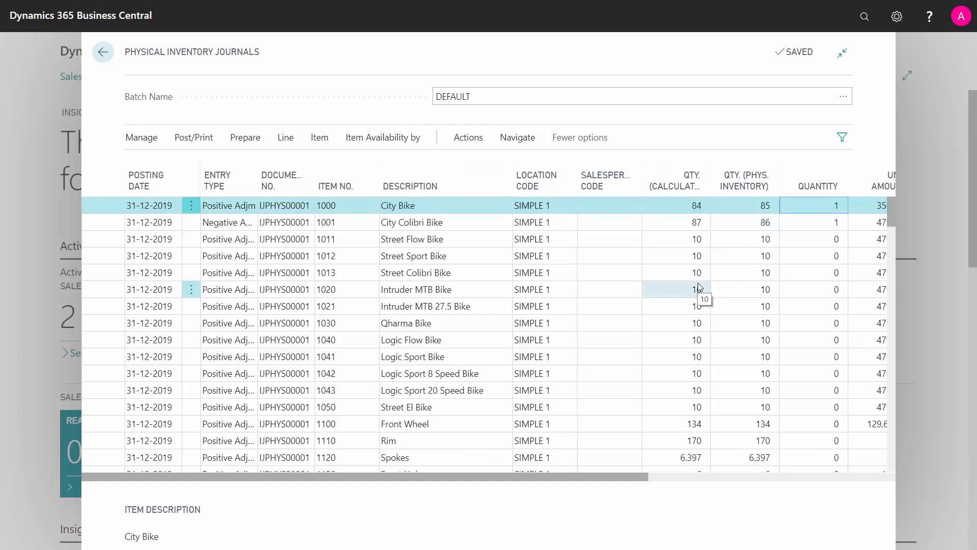
{"action": "mouse_move", "coordinate": [898, 399]}
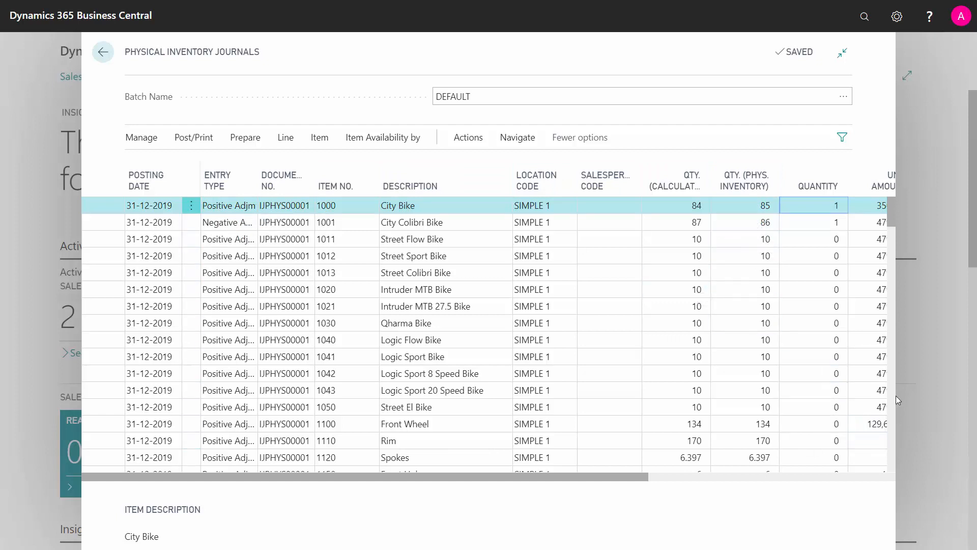
{"action": "mouse_move", "coordinate": [902, 456]}
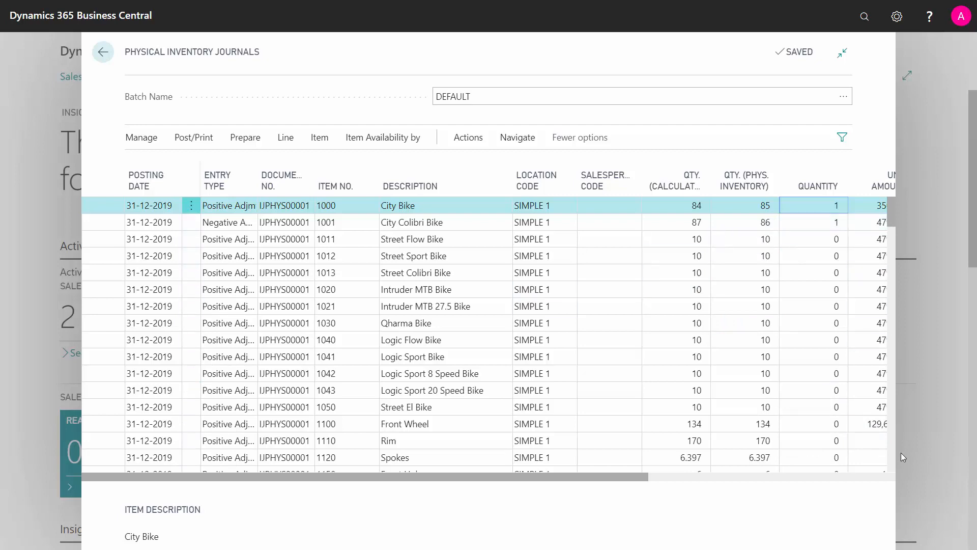
Open Line > Item Tracking Lines for the Fruit Mix journal line.
{"action": "scroll", "scroll_direction": "down", "scroll_amount": 3}
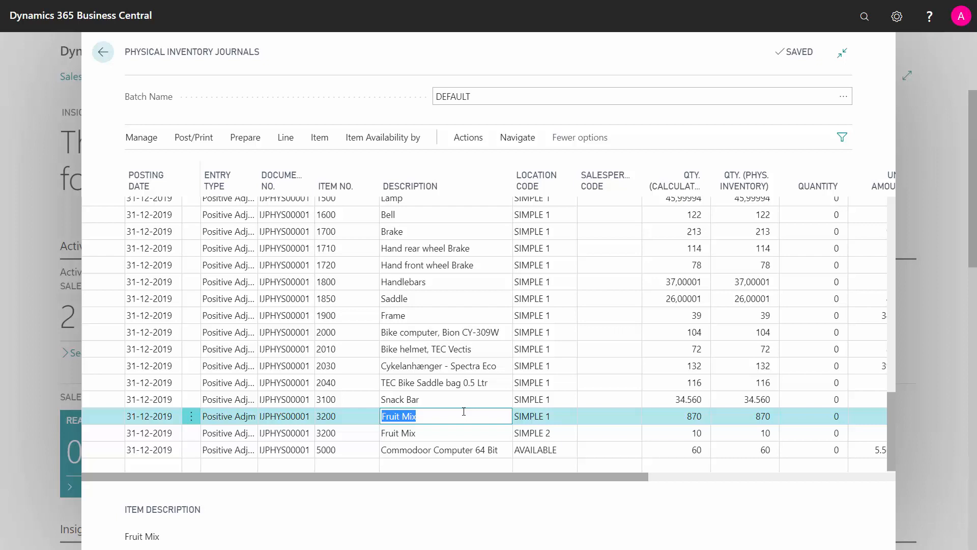
{"action": "mouse_move", "coordinate": [685, 423]}
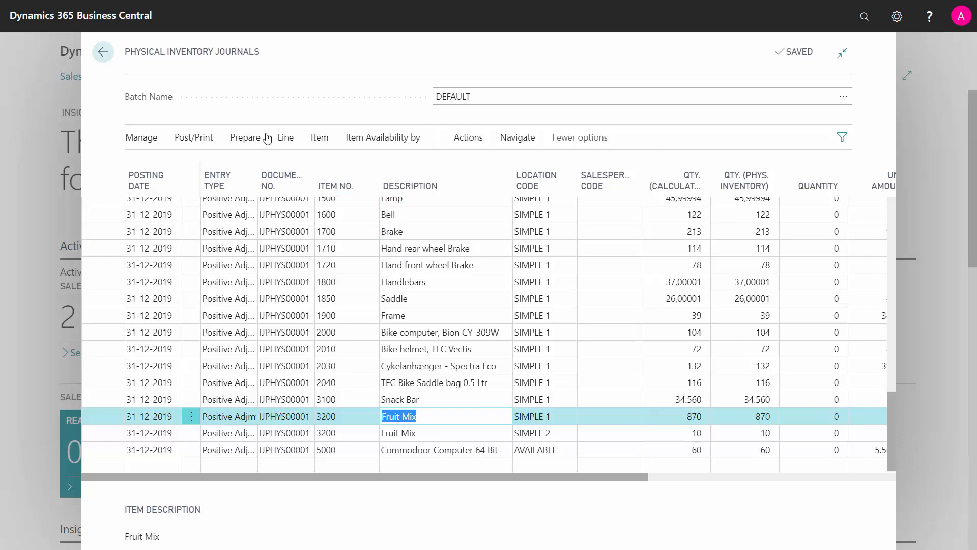
{"action": "left_click", "coordinate": [286, 137]}
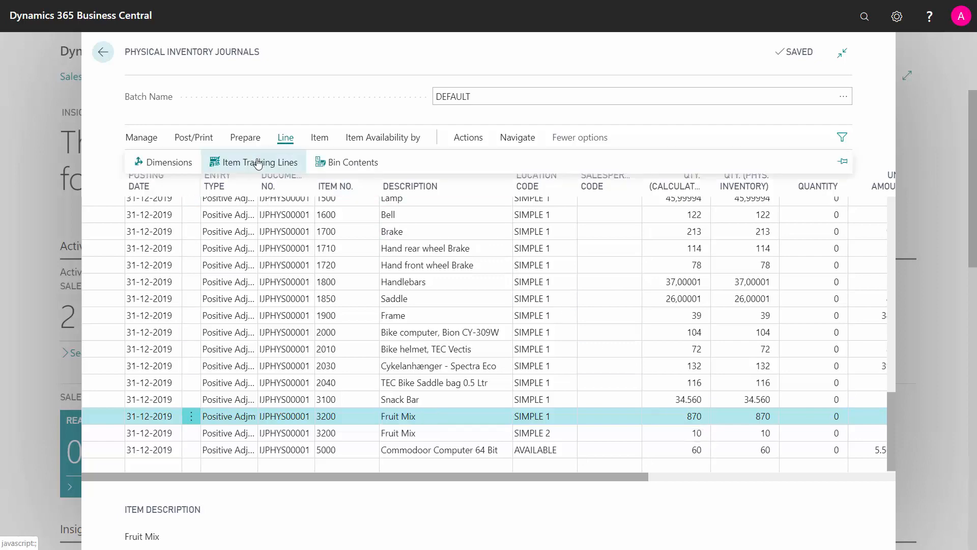
{"action": "left_click", "coordinate": [259, 162]}
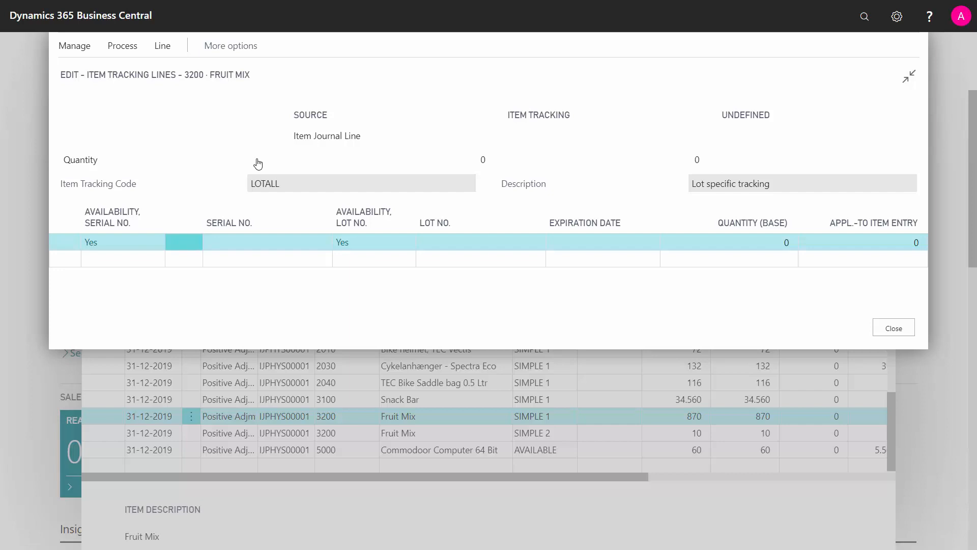
{"action": "mouse_move", "coordinate": [586, 179]}
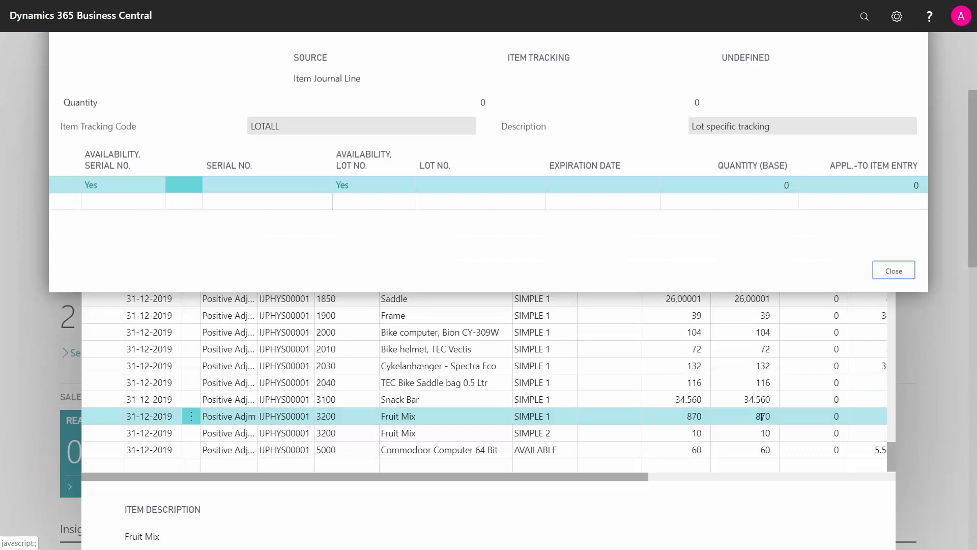
Count Fruit Mix at SIMPLE 1 as 868 and assign the 2-unit difference to lot LOT10001.
{"action": "left_click", "coordinate": [893, 271]}
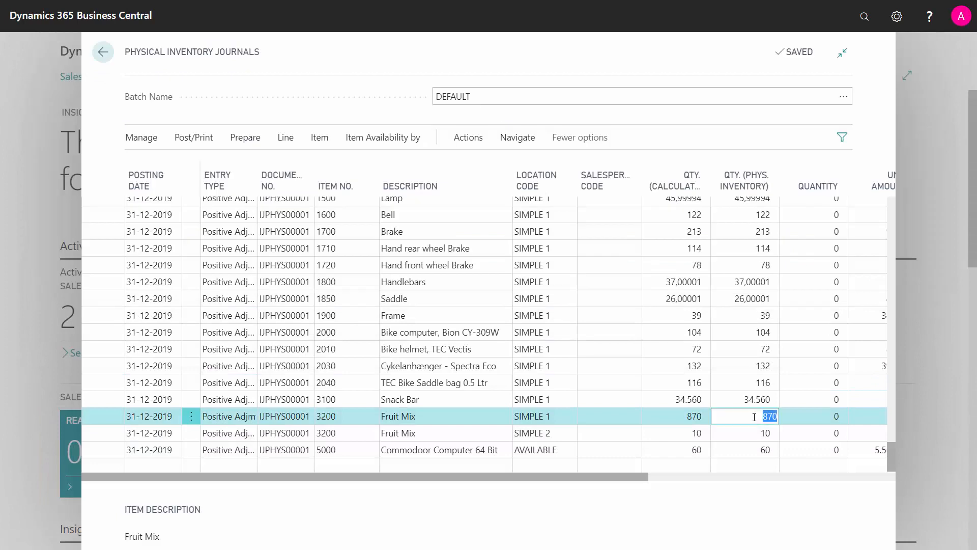
{"action": "type", "text": "868"}
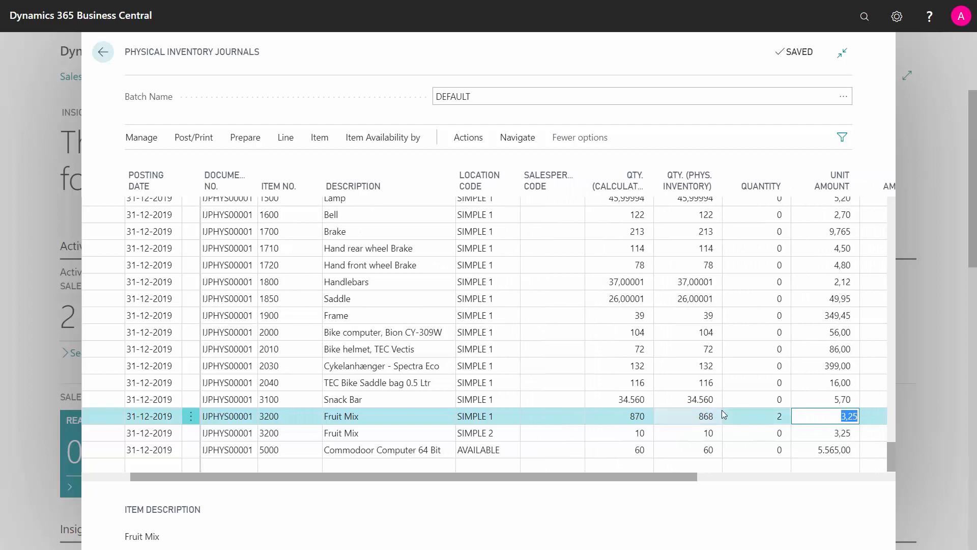
{"action": "mouse_move", "coordinate": [306, 126]}
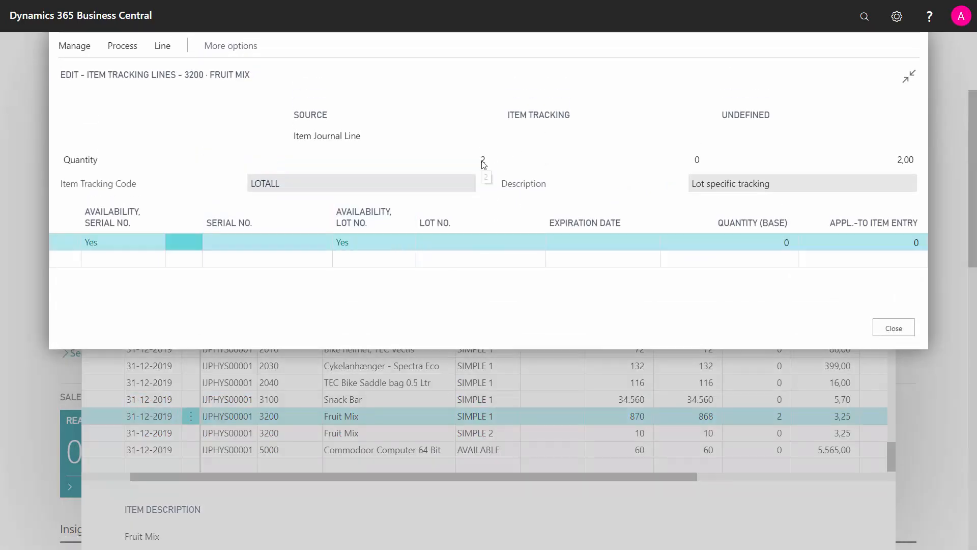
{"action": "left_click", "coordinate": [471, 243]}
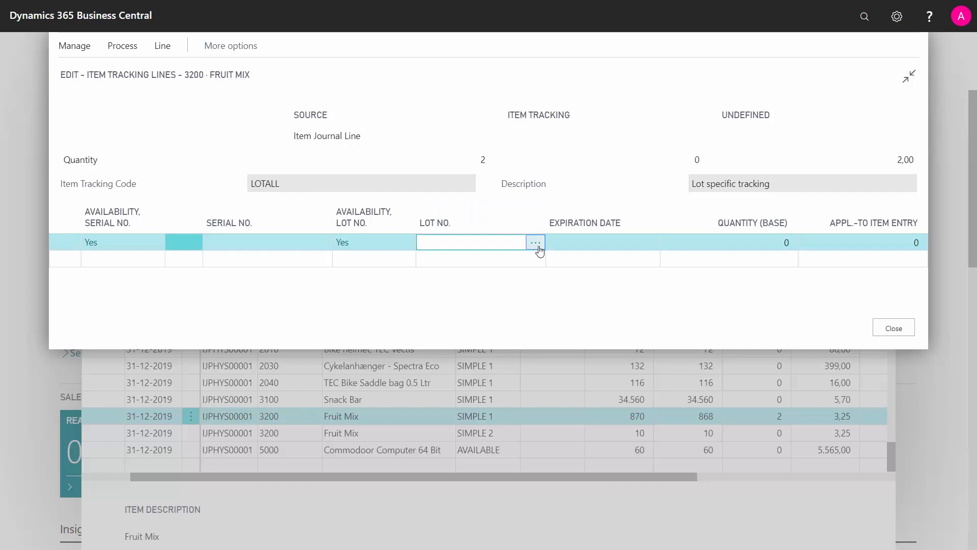
{"action": "left_click", "coordinate": [534, 243]}
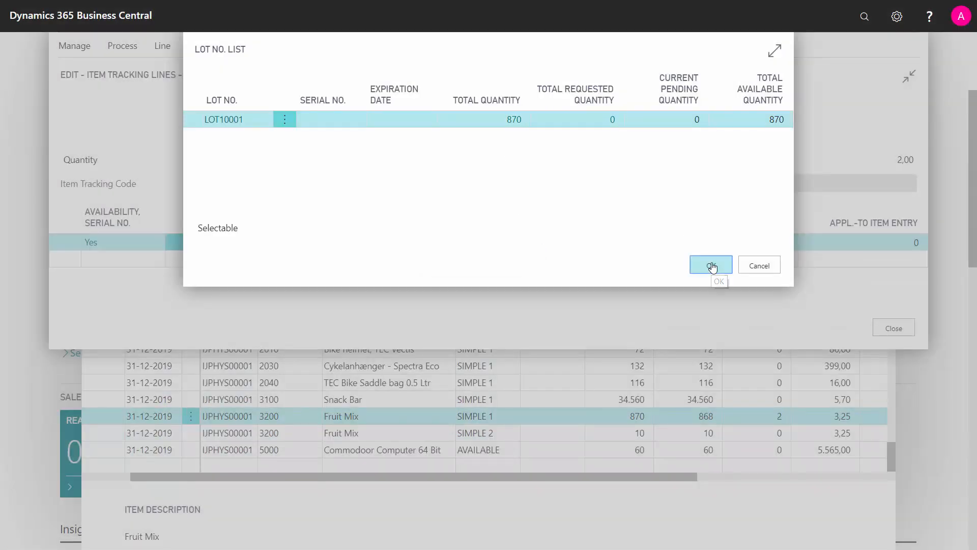
{"action": "left_click", "coordinate": [710, 264]}
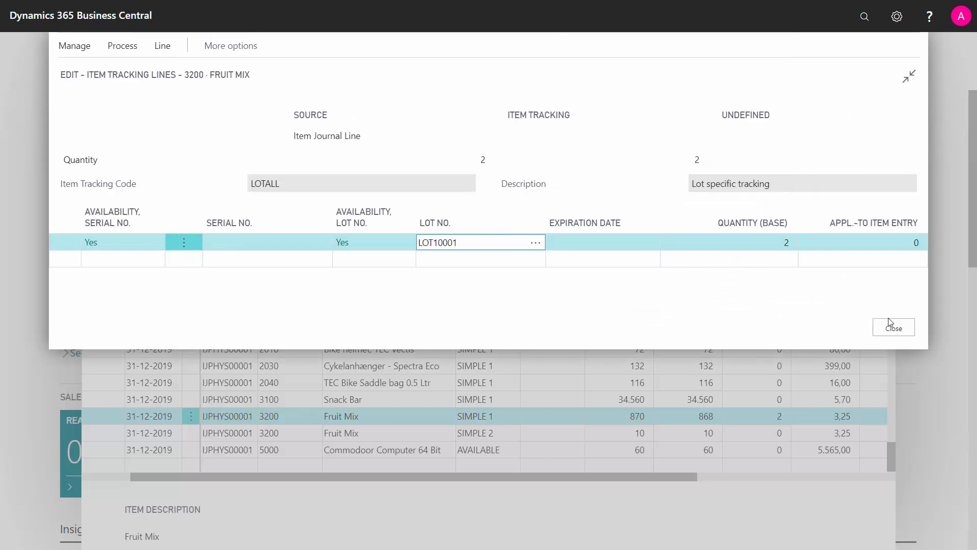
{"action": "mouse_move", "coordinate": [756, 120]}
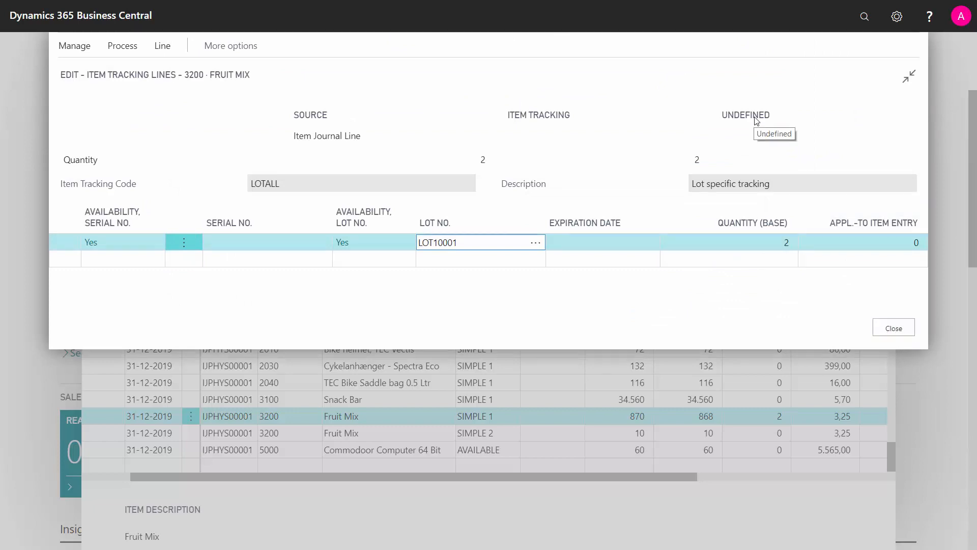
{"action": "left_click", "coordinate": [893, 328]}
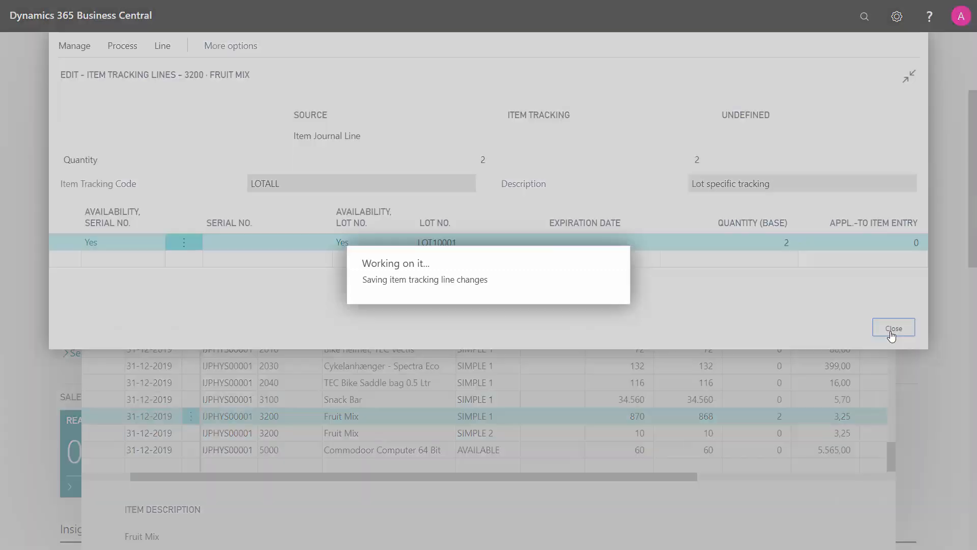
{"action": "left_click", "coordinate": [893, 328]}
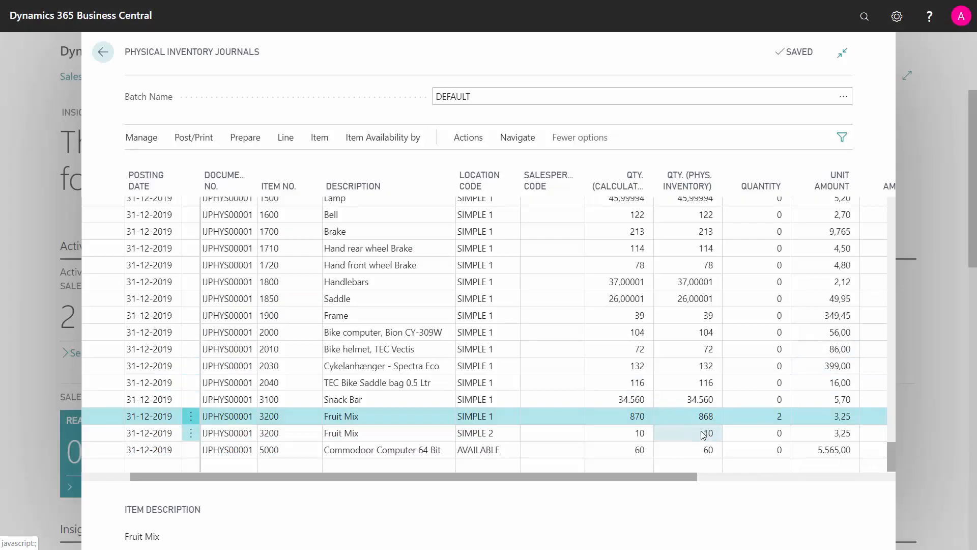
Count SIMPLE 2 Fruit Mix at 15 and assign the 5-unit gain to lot 1245321.
{"action": "left_click", "coordinate": [688, 433]}
{"action": "type", "text": "15"}
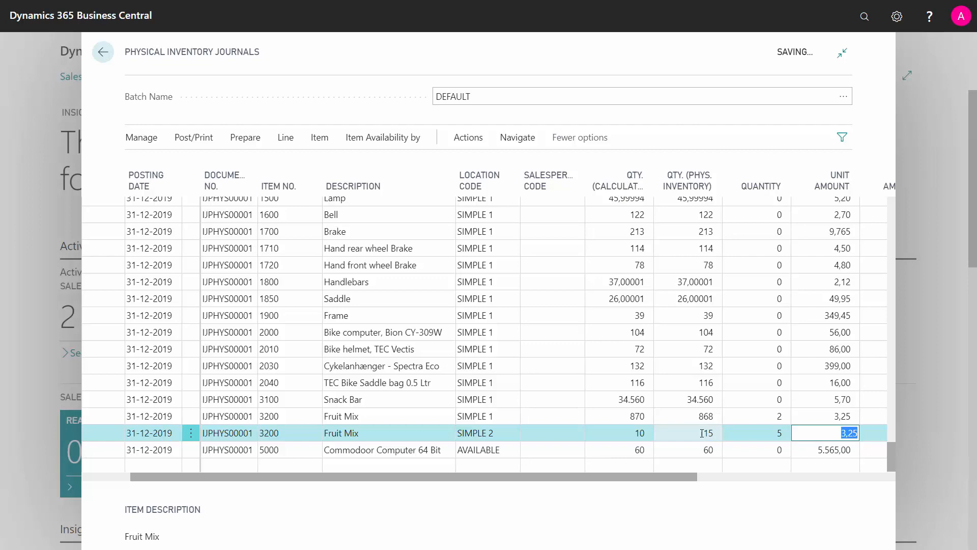
{"action": "left_click", "coordinate": [285, 138]}
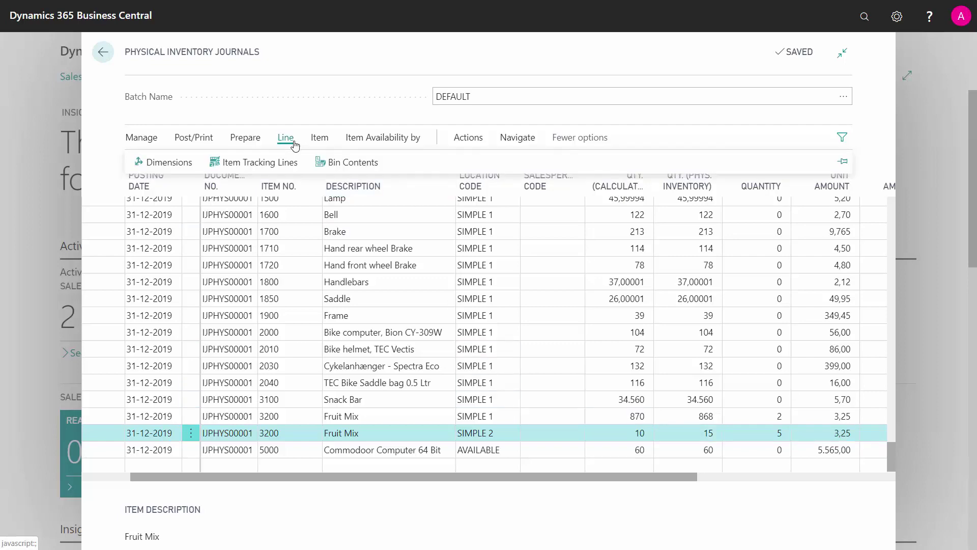
{"action": "left_click", "coordinate": [259, 162]}
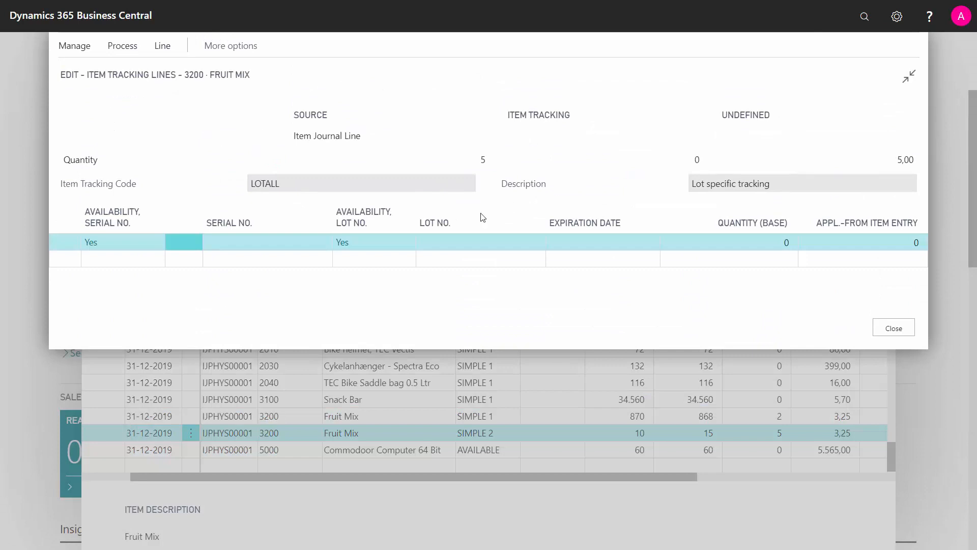
{"action": "left_click", "coordinate": [474, 242]}
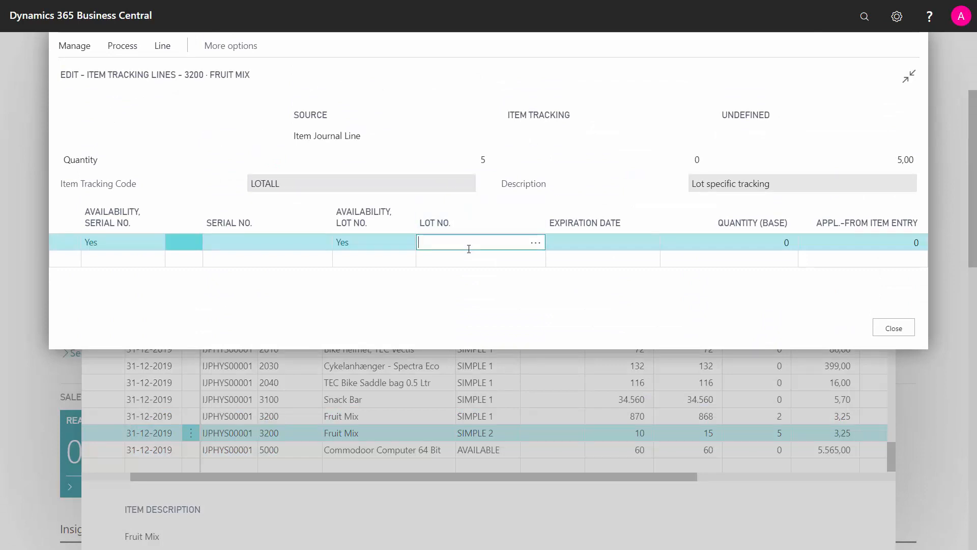
{"action": "type", "text": "124"}
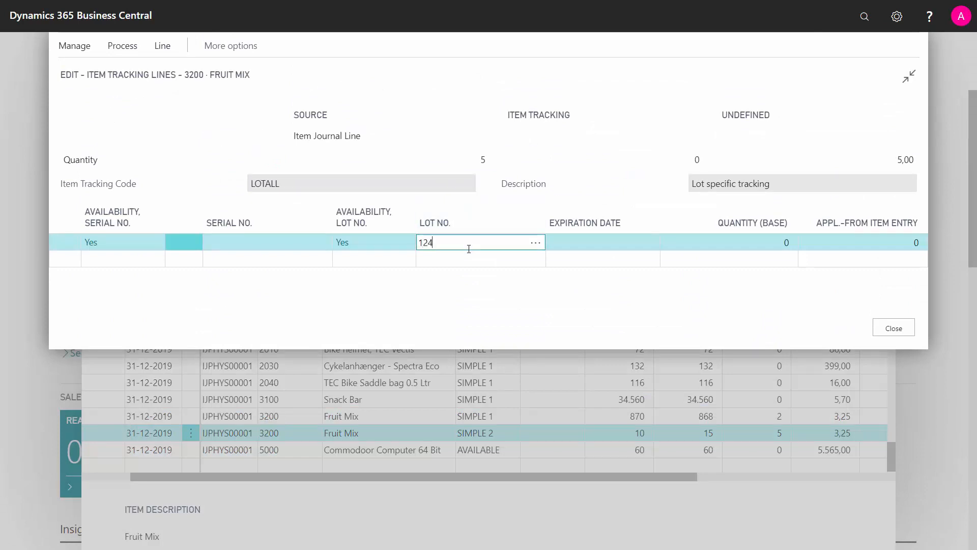
{"action": "type", "text": "5321"}
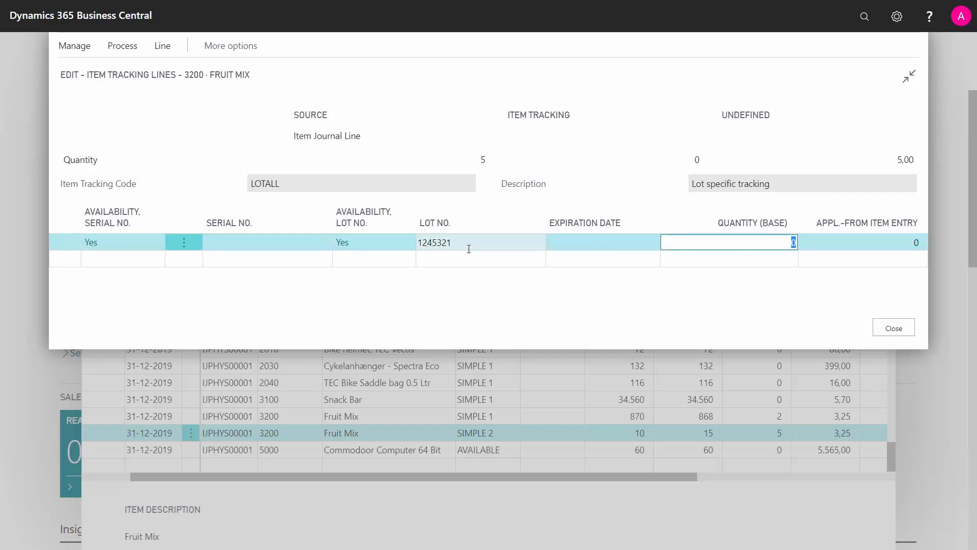
{"action": "type", "text": "5"}
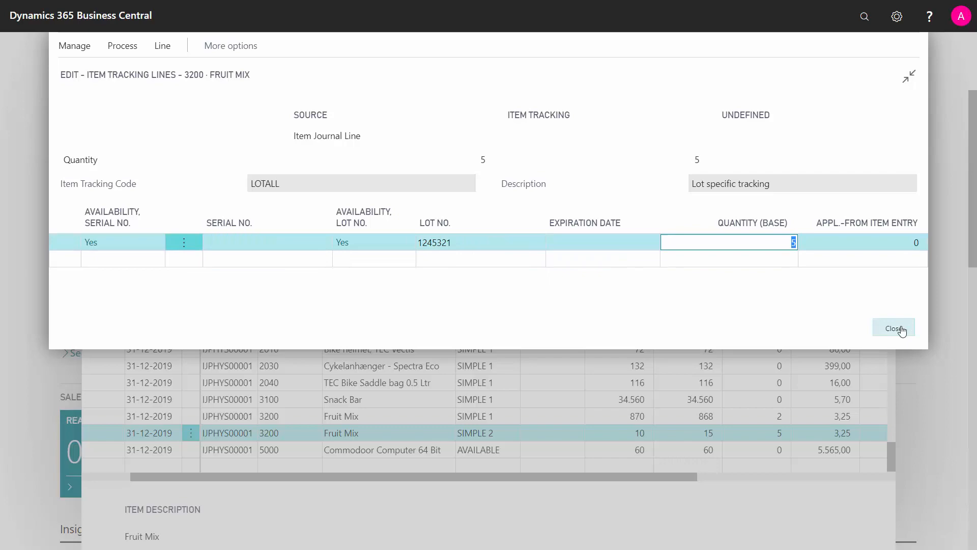
{"action": "left_click", "coordinate": [894, 329]}
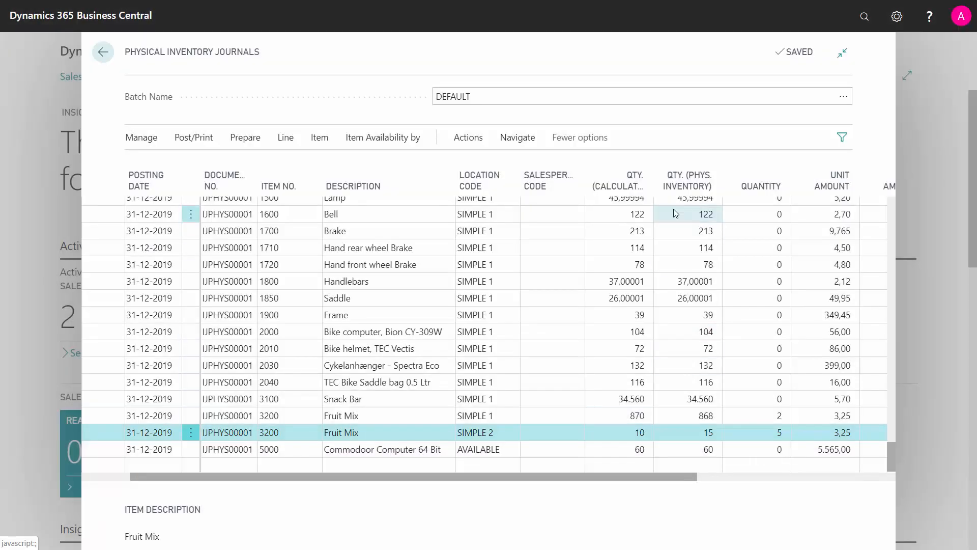
Post the journal lines, confirm the success message, and return to the home page.
{"action": "left_click", "coordinate": [194, 138]}
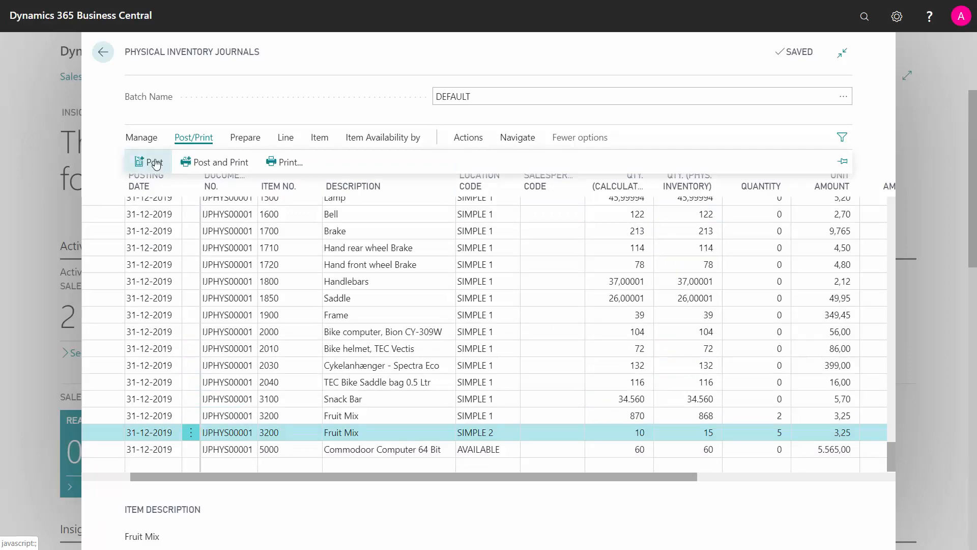
{"action": "left_click", "coordinate": [152, 162]}
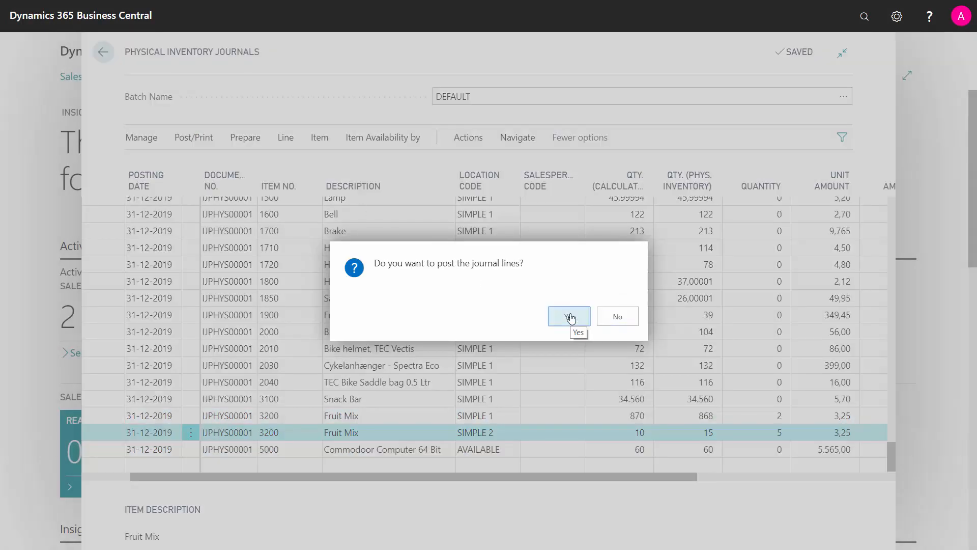
{"action": "left_click", "coordinate": [568, 316]}
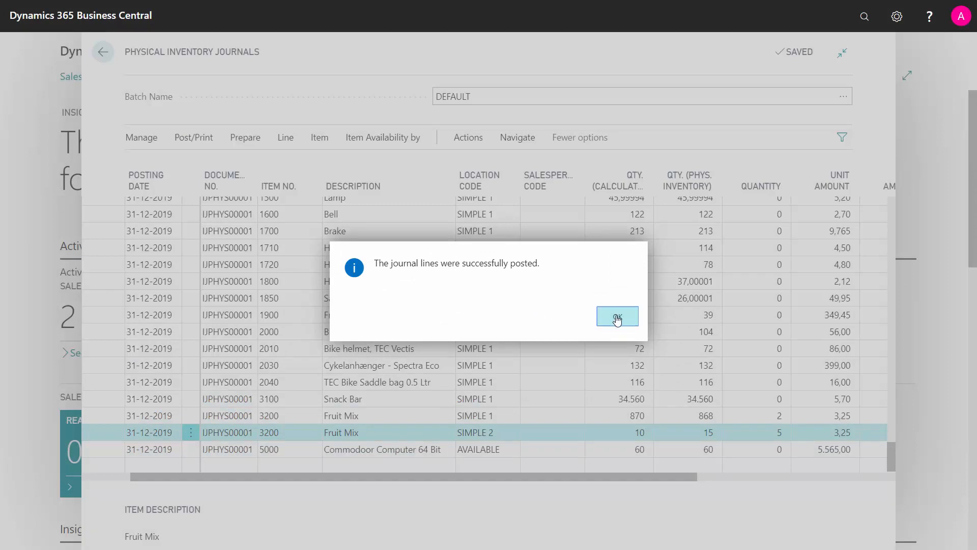
{"action": "left_click", "coordinate": [618, 316]}
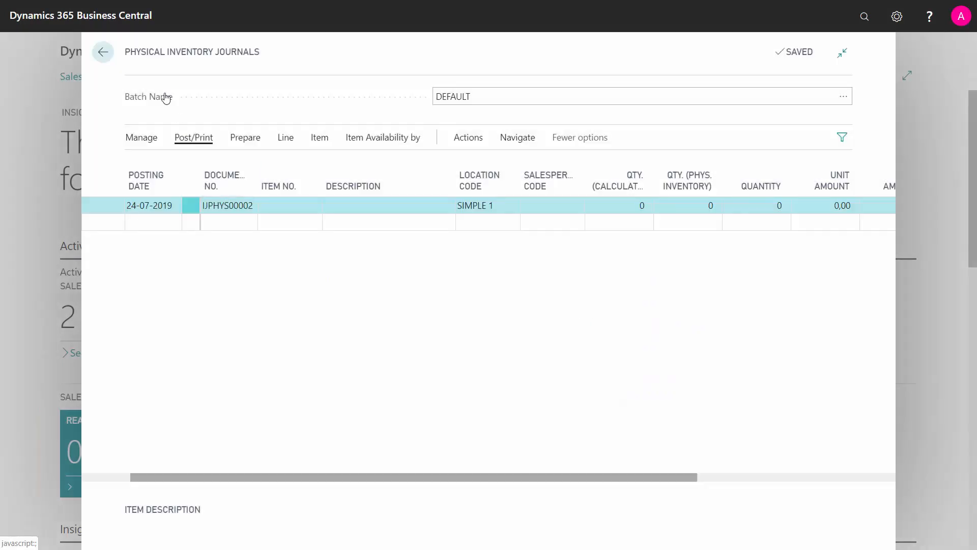
{"action": "left_click", "coordinate": [103, 52]}
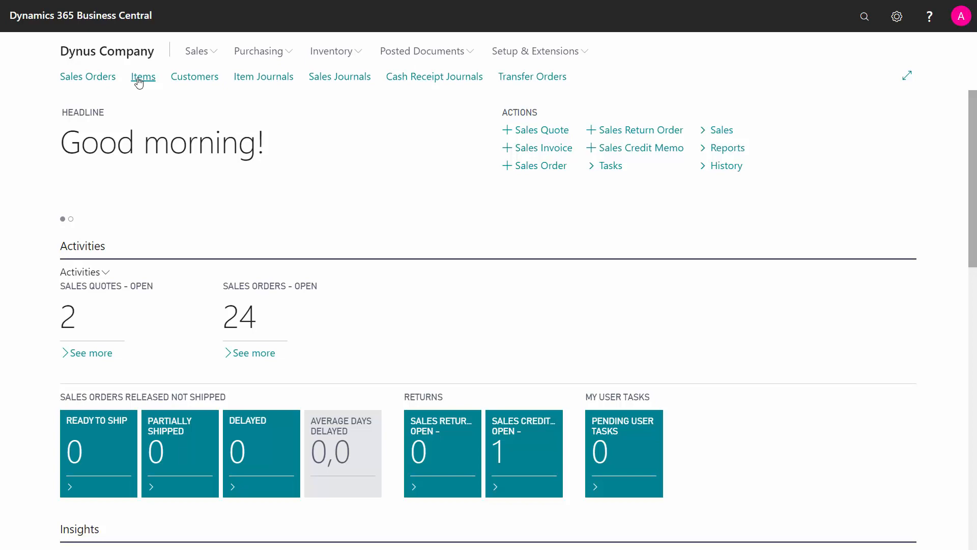
From the Items list, drill into Fruit Mix's Inventory value to show its item ledger entries.
{"action": "left_click", "coordinate": [143, 77]}
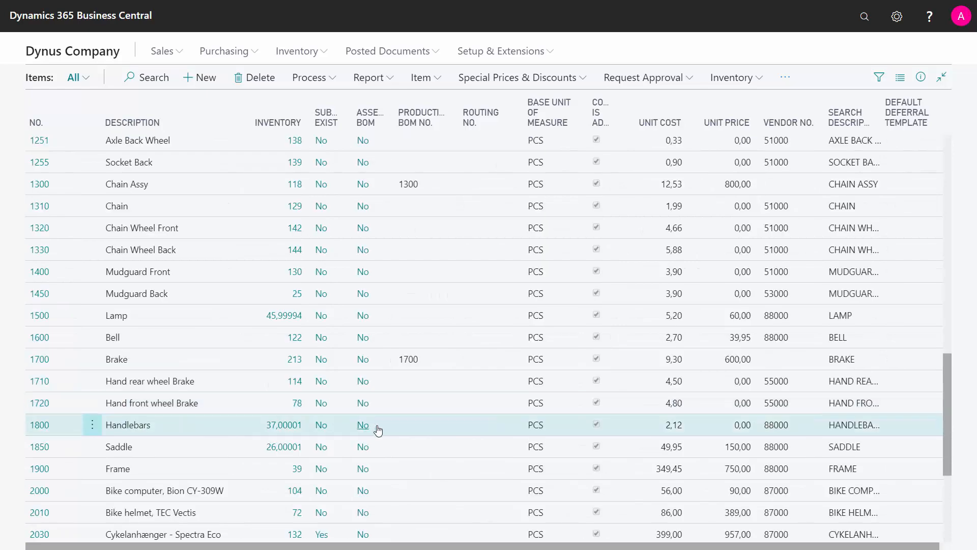
{"action": "mouse_move", "coordinate": [747, 455]}
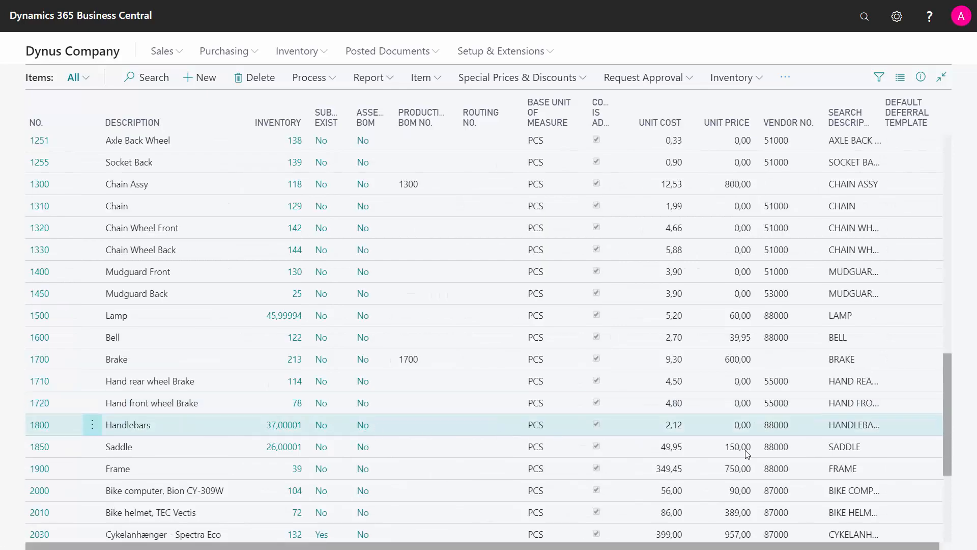
{"action": "scroll", "scroll_direction": "down", "scroll_amount": 3}
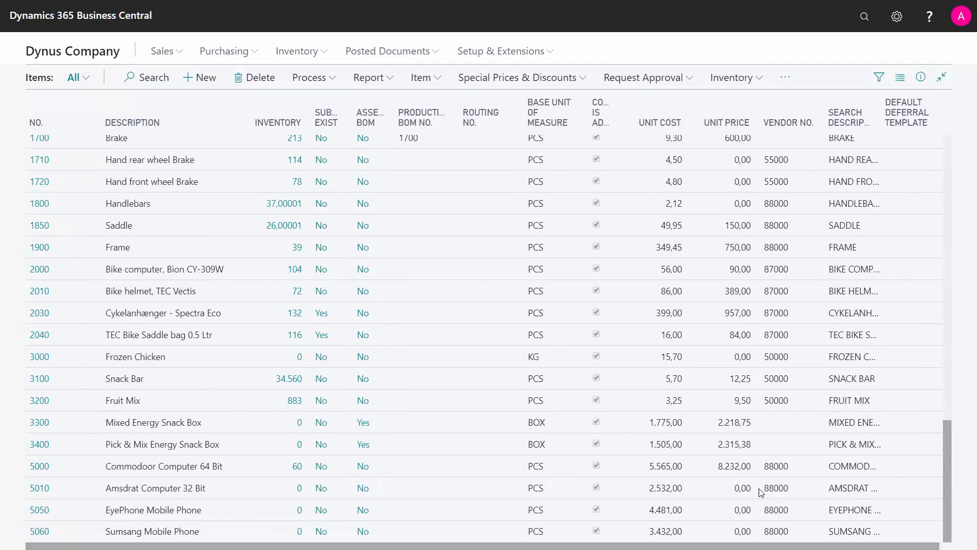
{"action": "left_click", "coordinate": [296, 400]}
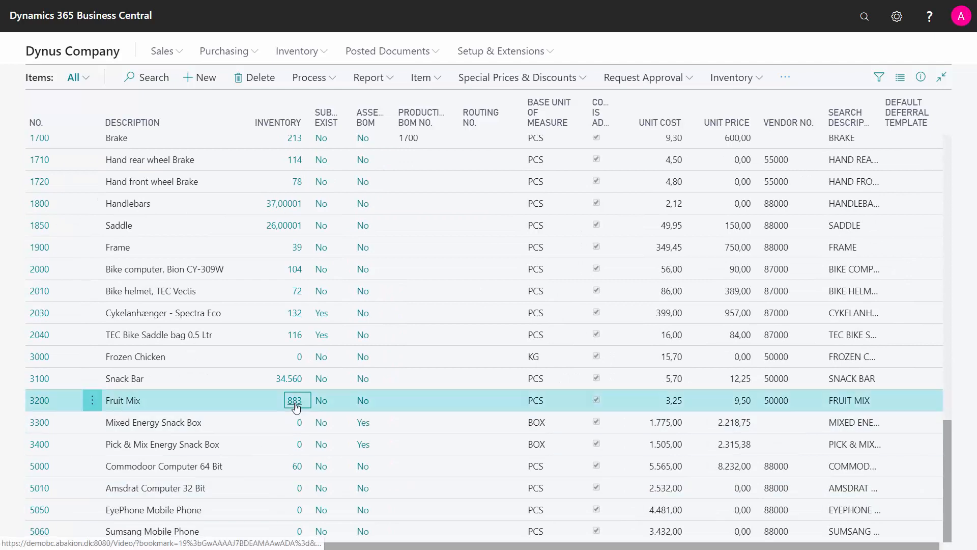
{"action": "left_click", "coordinate": [296, 400]}
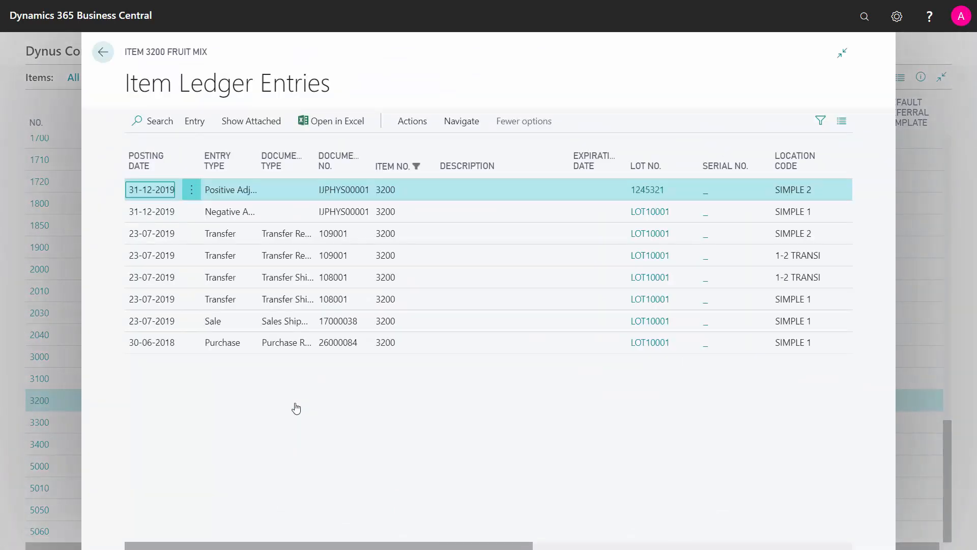